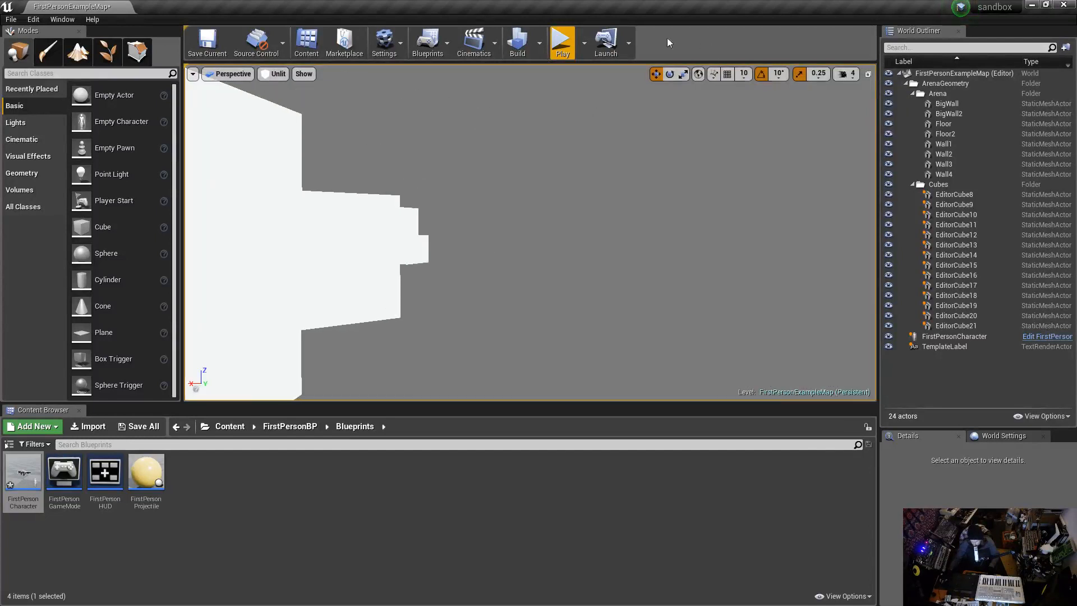
# Step: Test-play the first-person level in the editor and stop it again
pyautogui.click(561, 40)
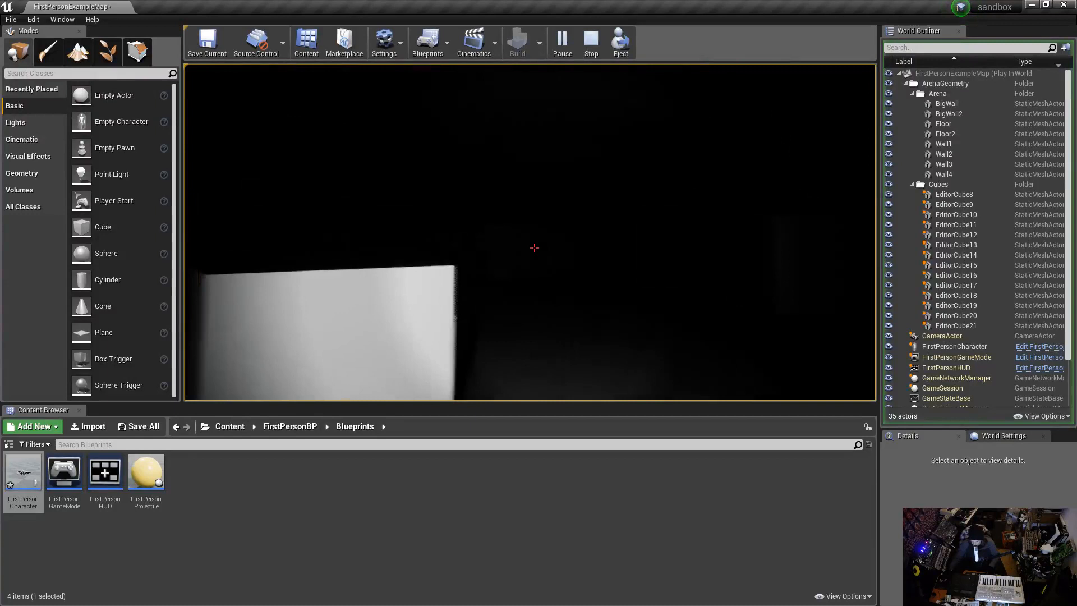
pyautogui.click(589, 42)
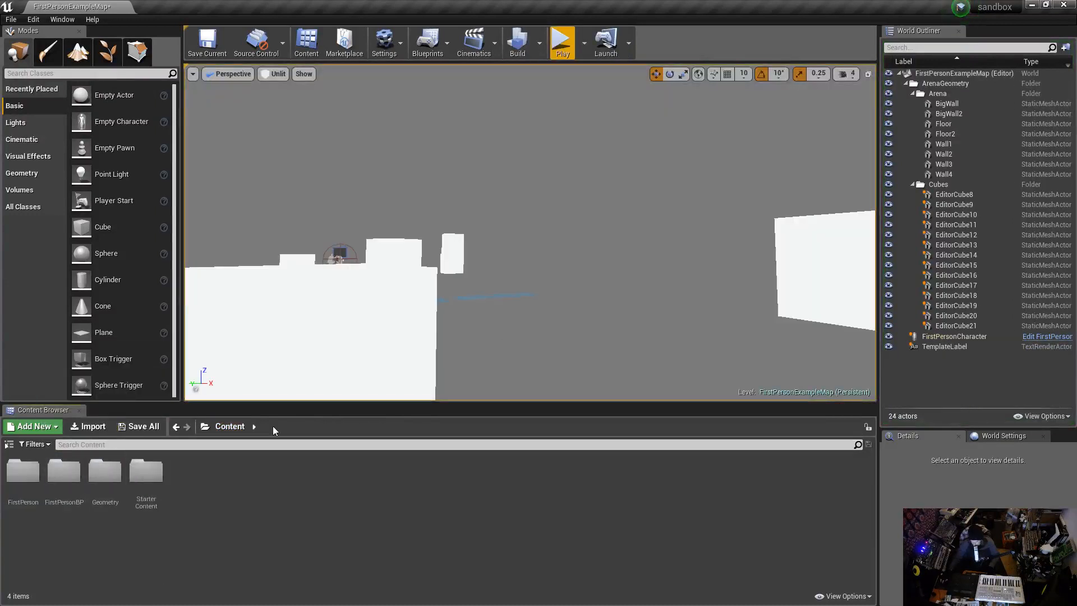
# Step: Open the FirstPersonCharacter blueprint from FirstPersonBP > Blueprints and show its event graph
pyautogui.click(230, 426)
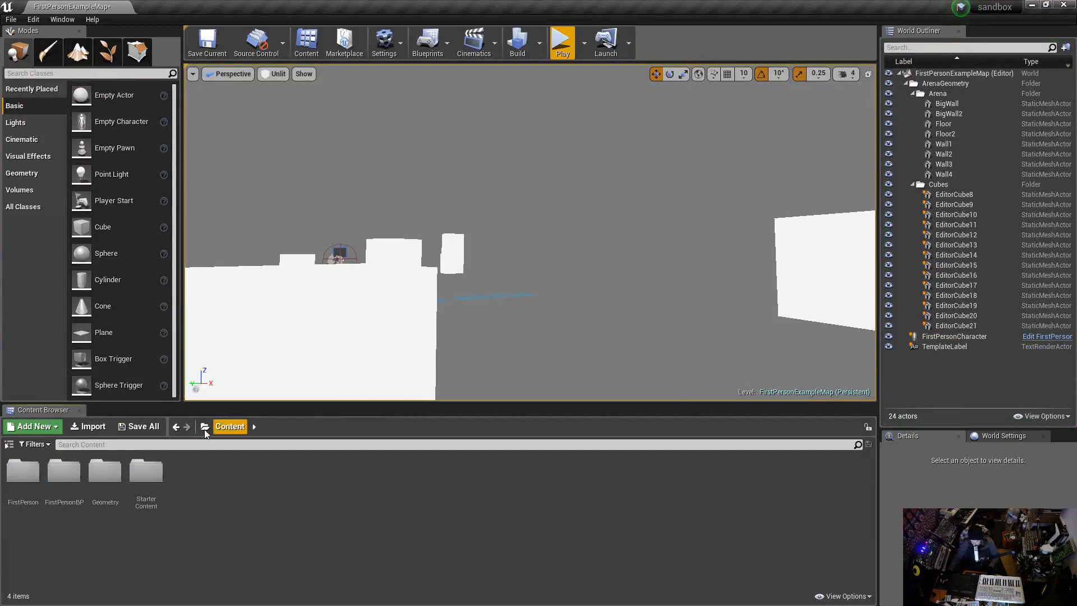
pyautogui.doubleClick(63, 470)
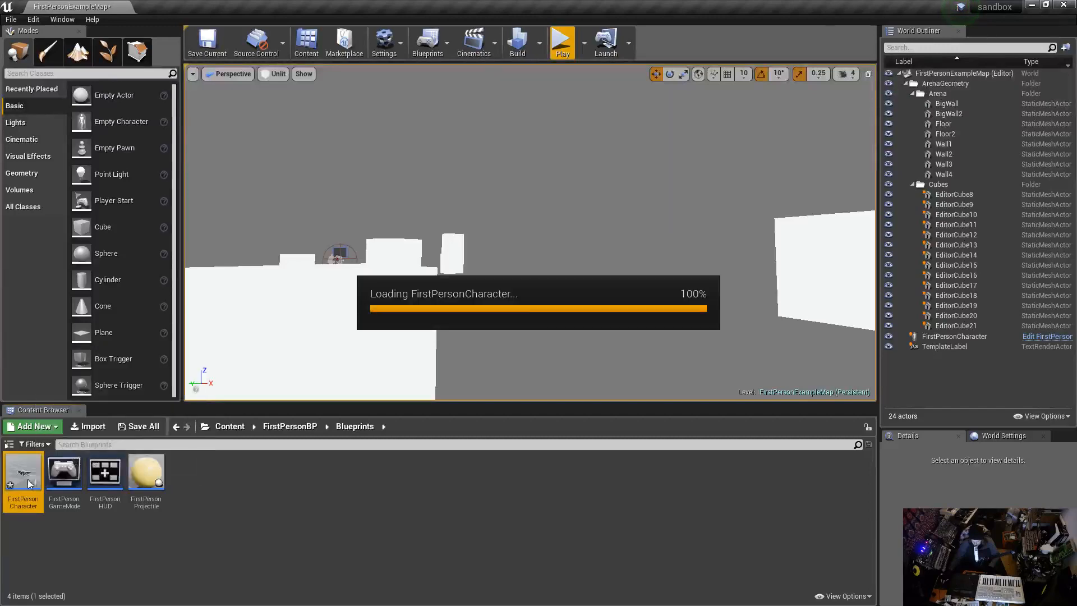
pyautogui.doubleClick(22, 471)
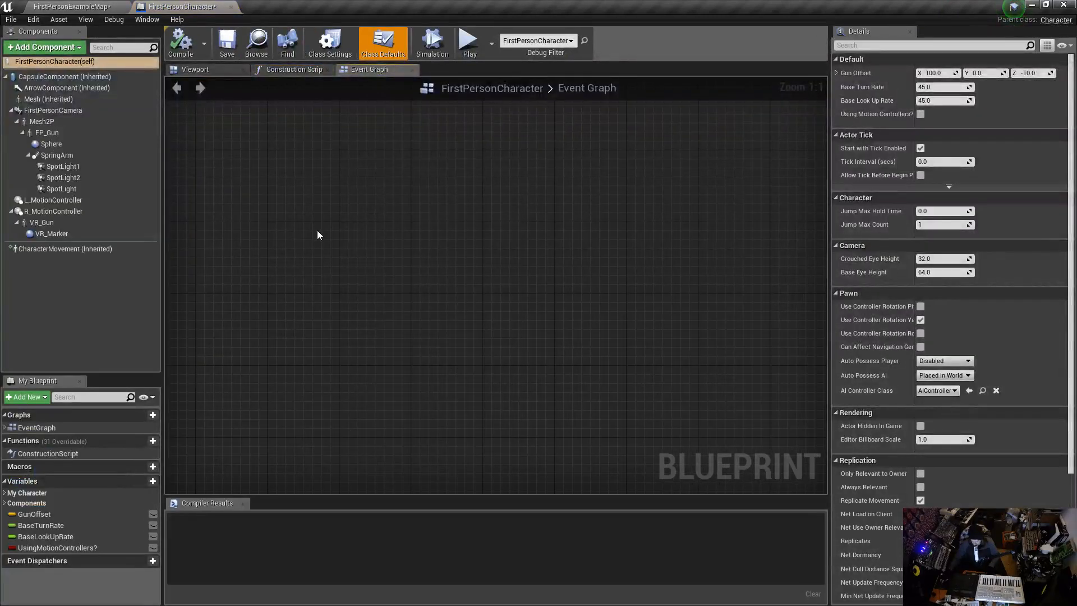
pyautogui.scroll(-3)
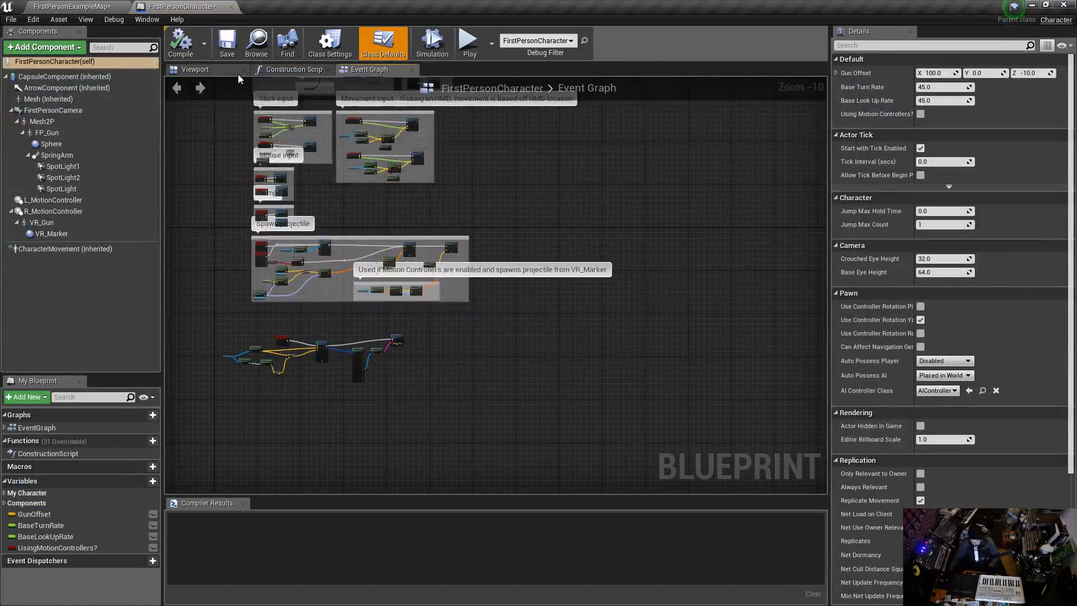
pyautogui.click(195, 68)
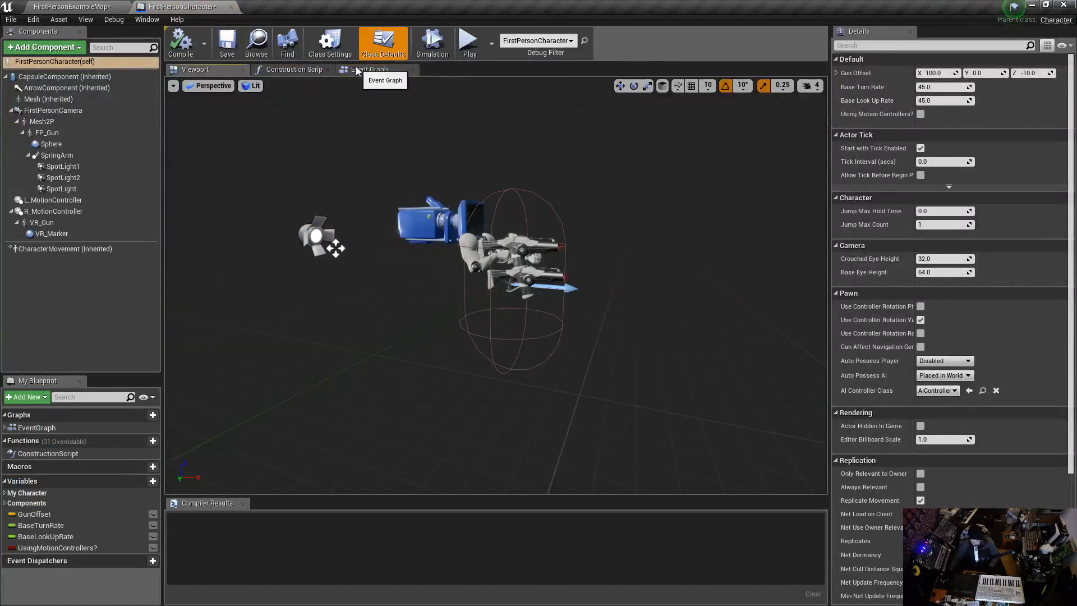
pyautogui.click(369, 68)
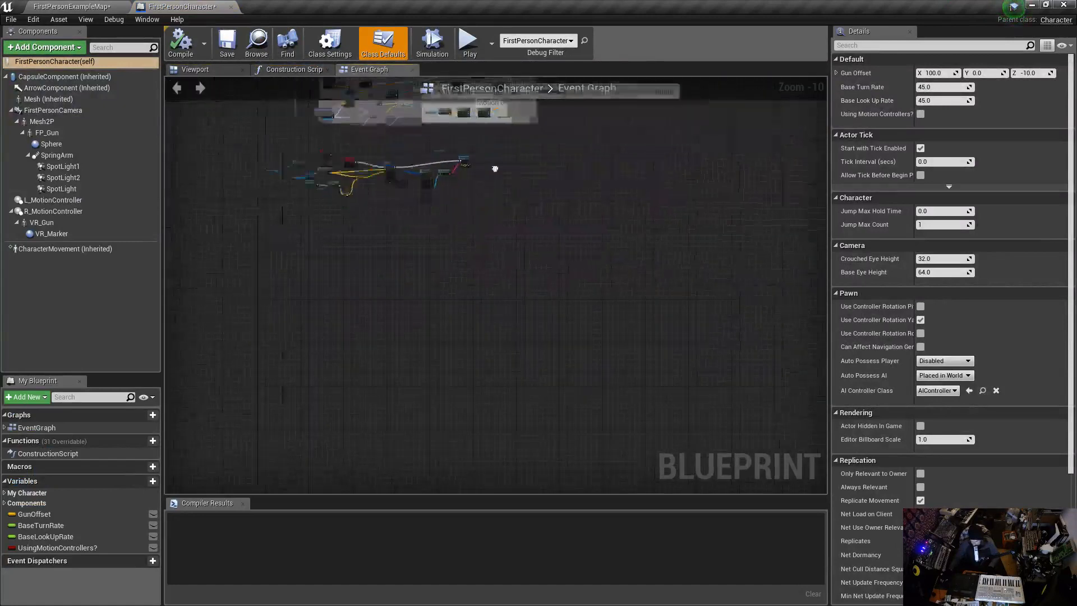
pyautogui.scroll(-3)
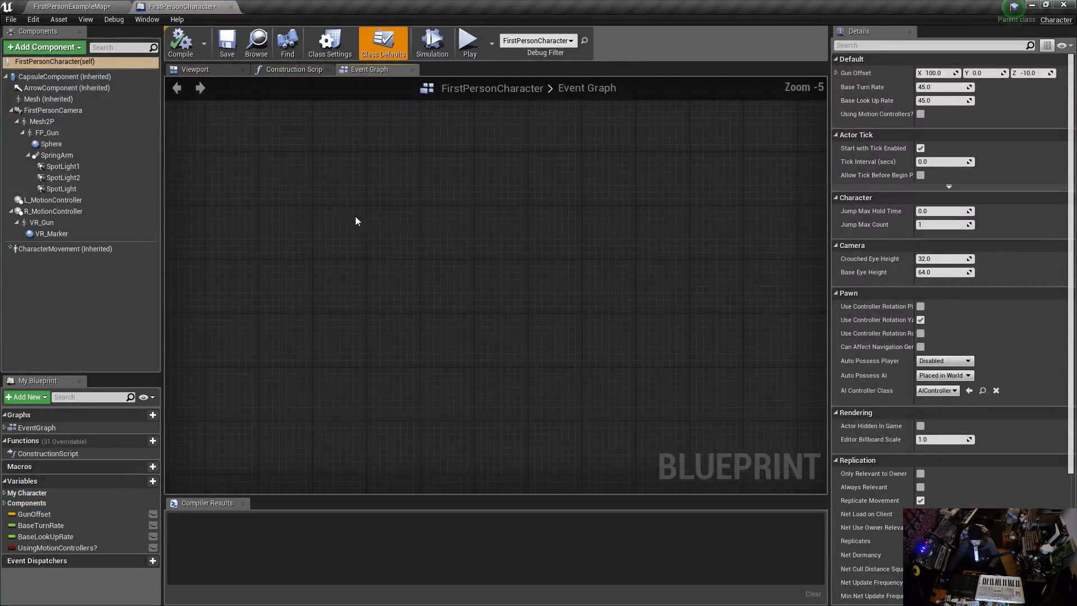
pyautogui.moveTo(285, 216)
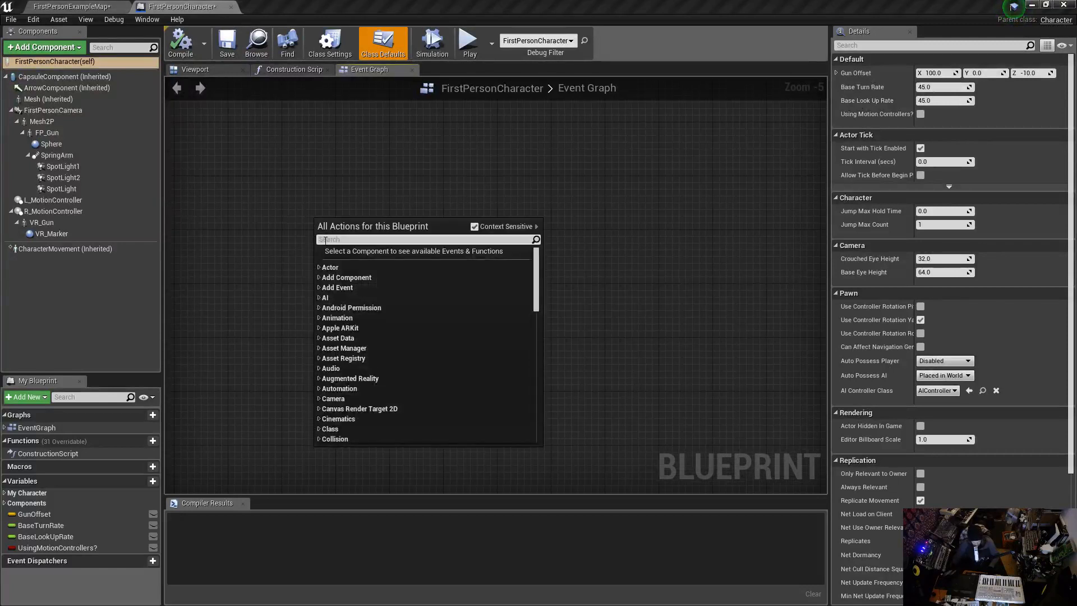
# Step: Add a Right Mouse Button input event to the event graph
pyautogui.write('right mouse')
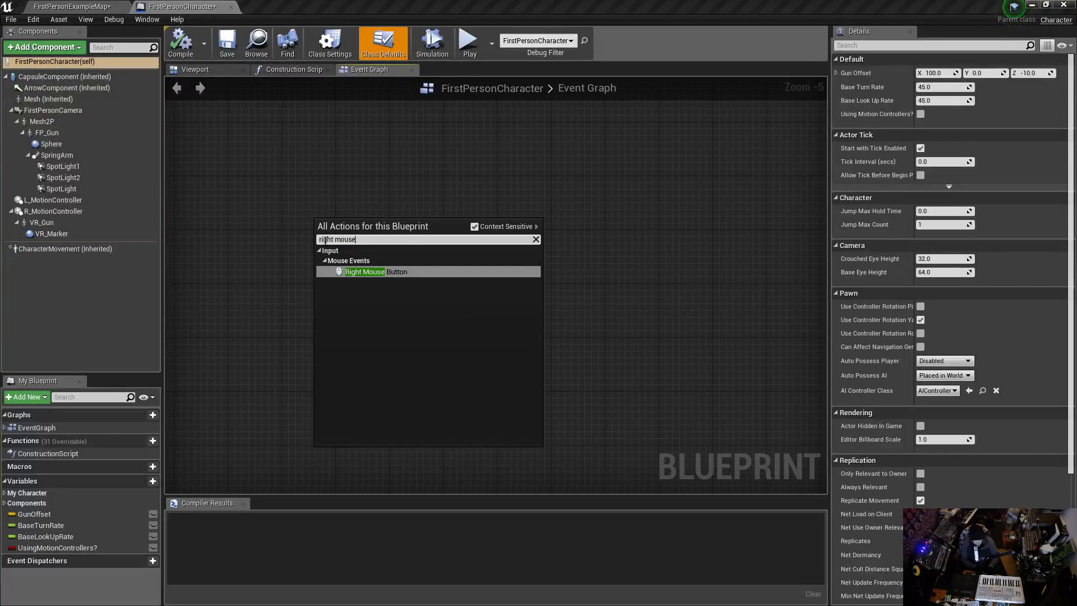
pyautogui.click(365, 272)
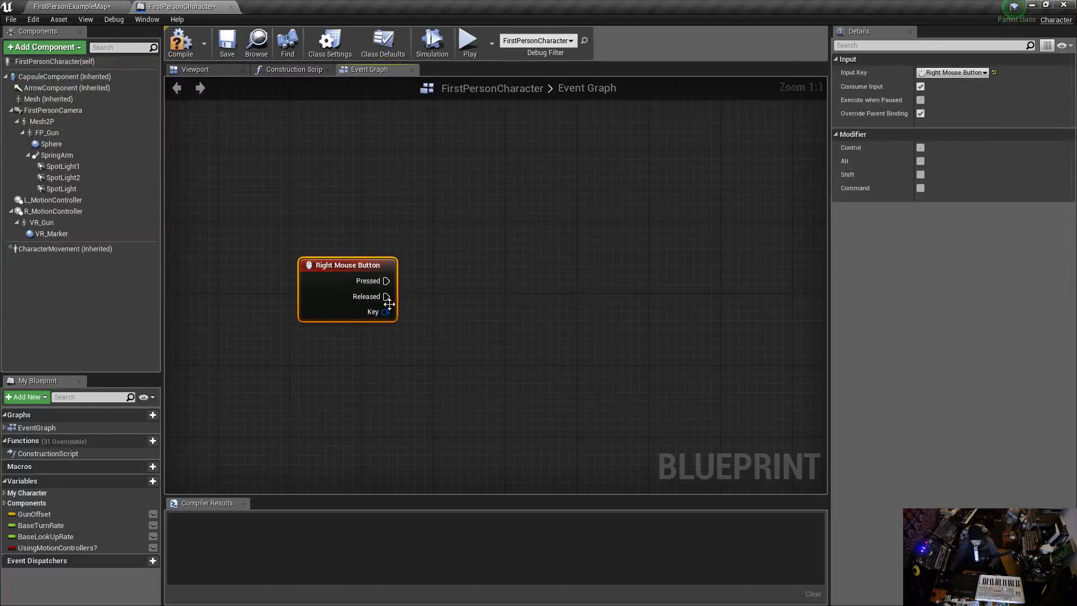
pyautogui.moveTo(397, 280); pyautogui.dragTo(445, 242)
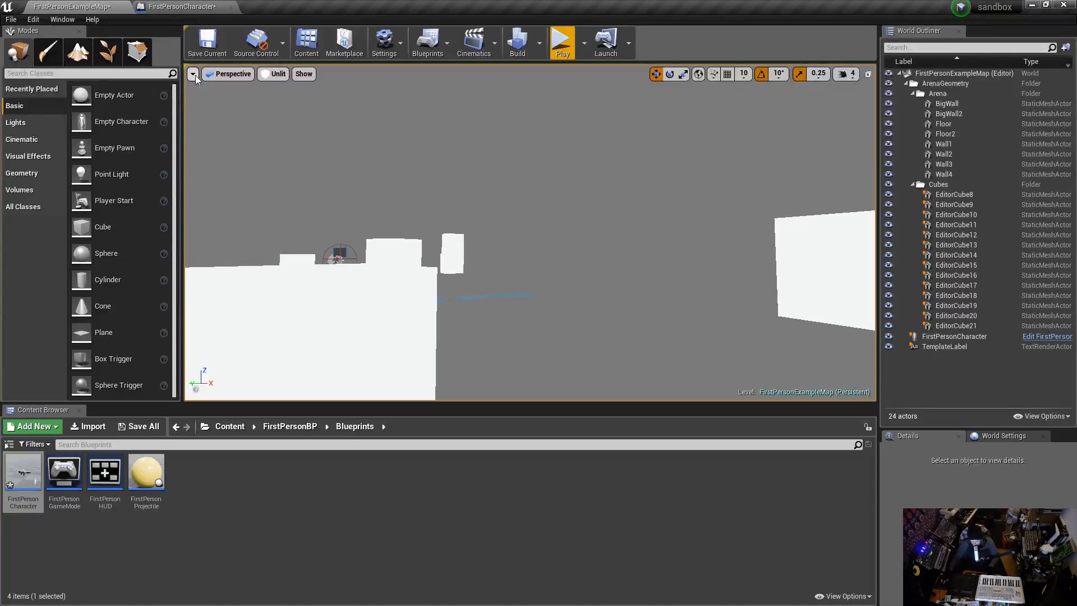
# Step: Check the level view's field of view, then reposition the Right Mouse Button node in the graph
pyautogui.click(192, 74)
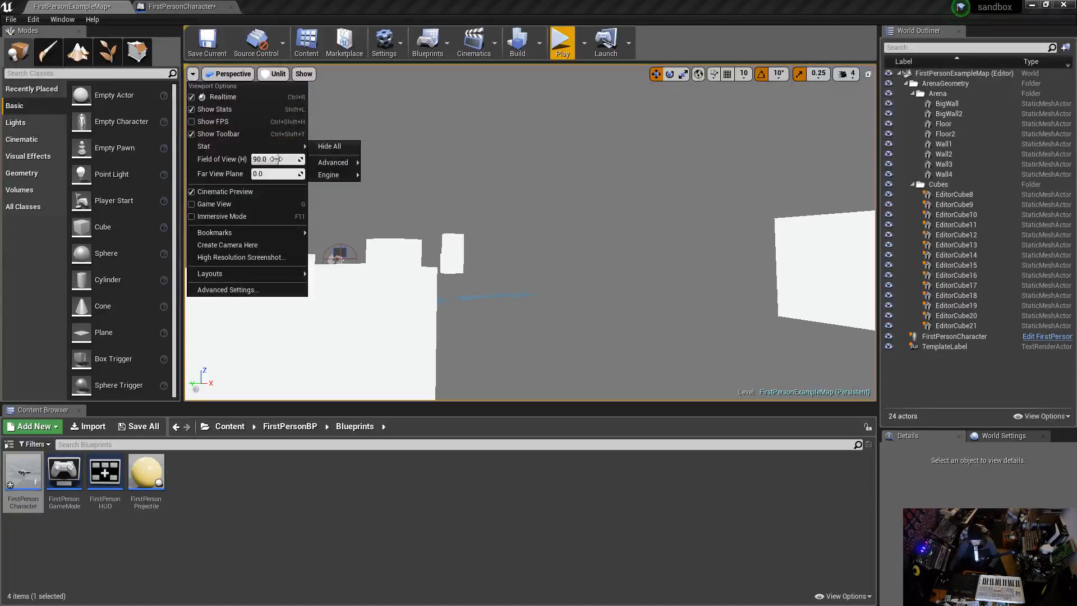
pyautogui.click(184, 7)
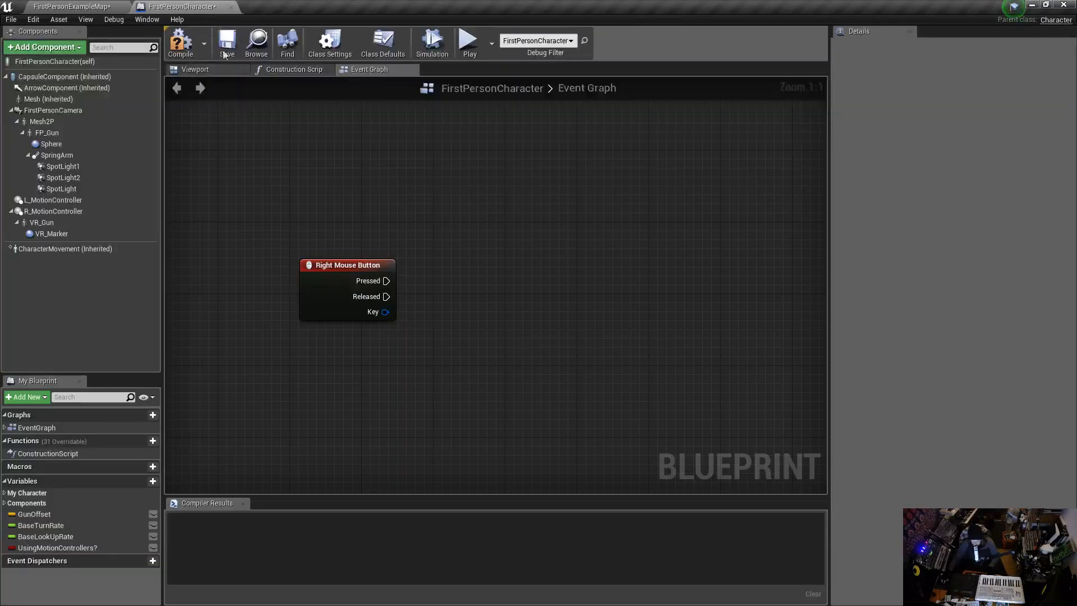
pyautogui.moveTo(346, 265); pyautogui.dragTo(253, 252)
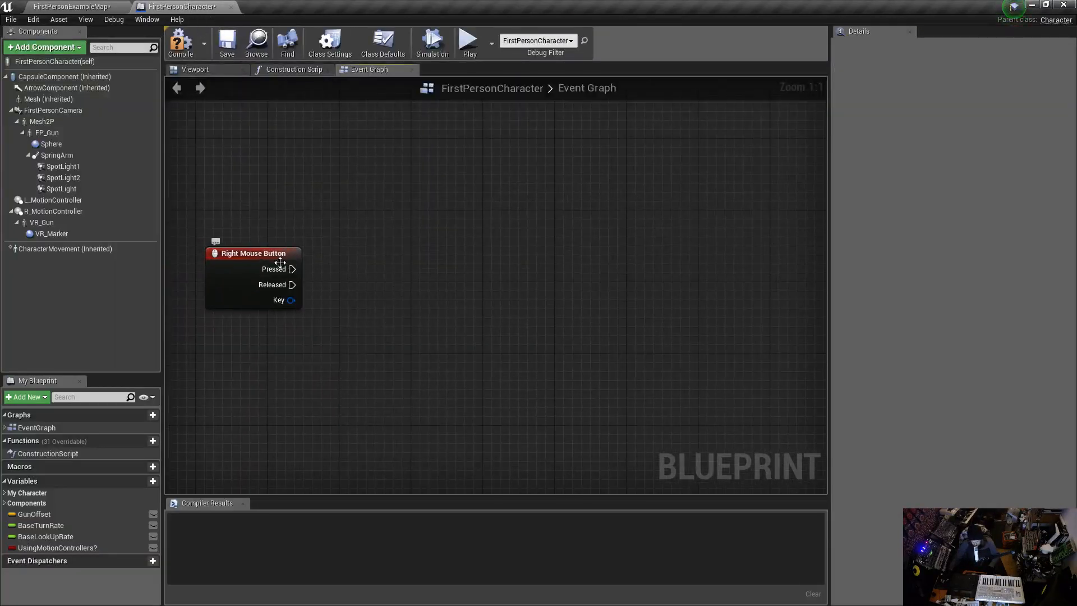
pyautogui.moveTo(253, 252); pyautogui.dragTo(284, 246)
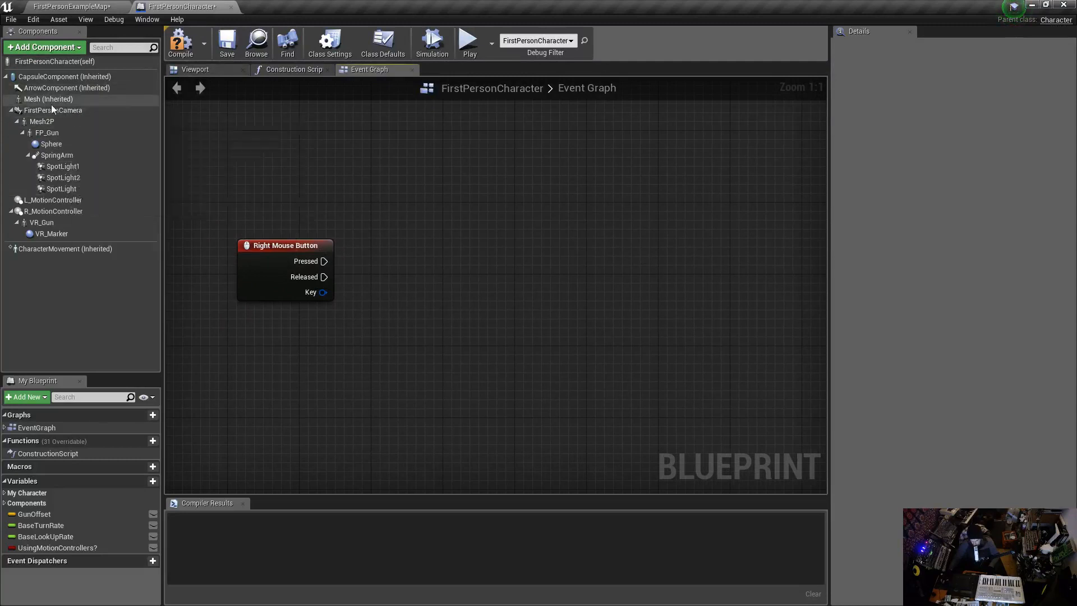
# Step: Select the FirstPersonCamera component and view its settings (Field Of View 90) in the 3D preview
pyautogui.click(55, 110)
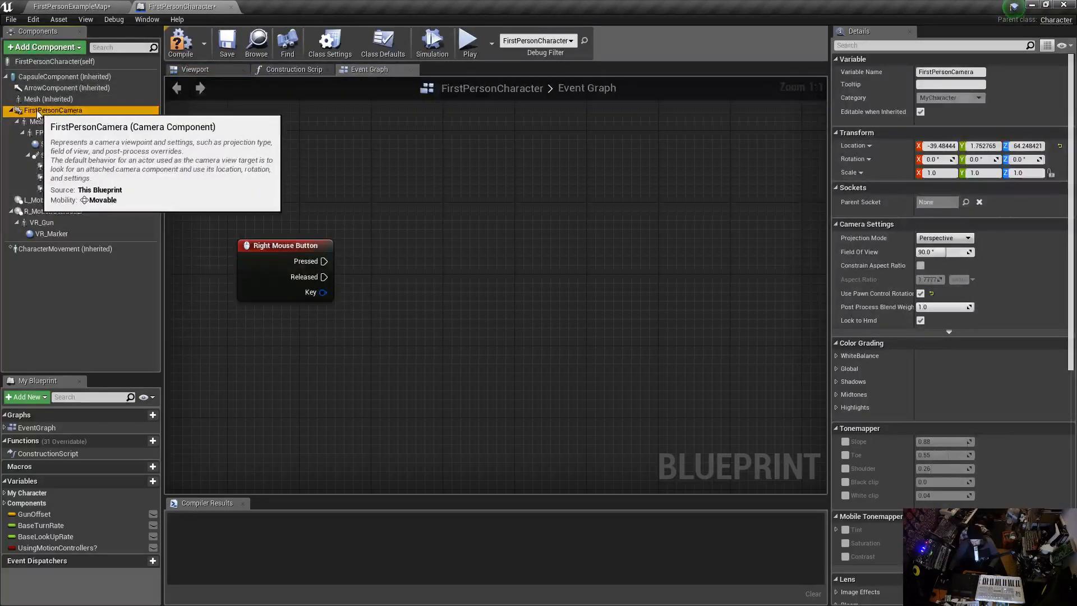
pyautogui.click(196, 68)
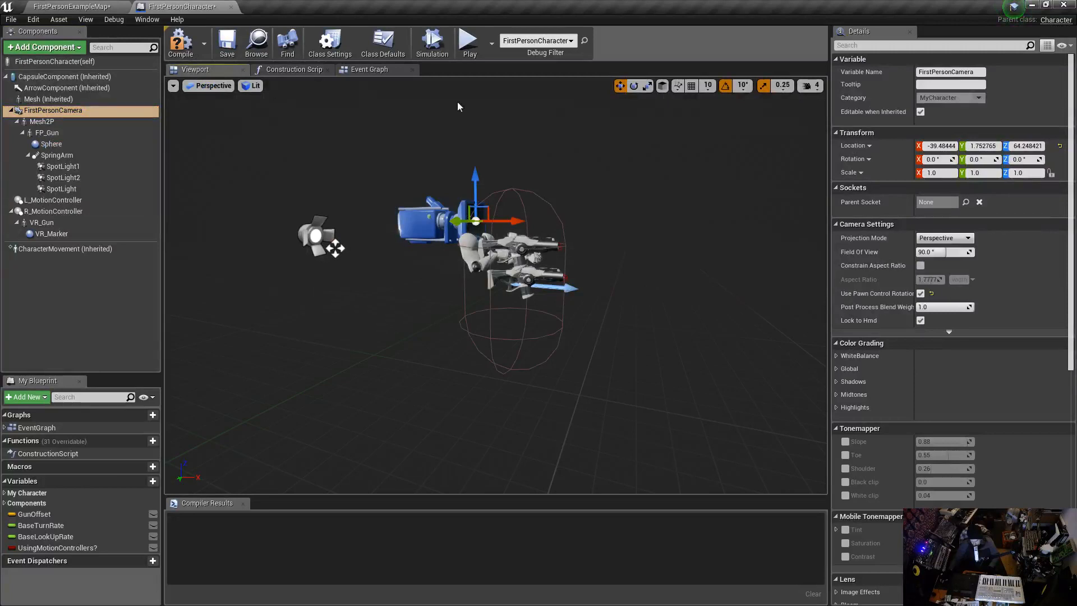
pyautogui.click(469, 42)
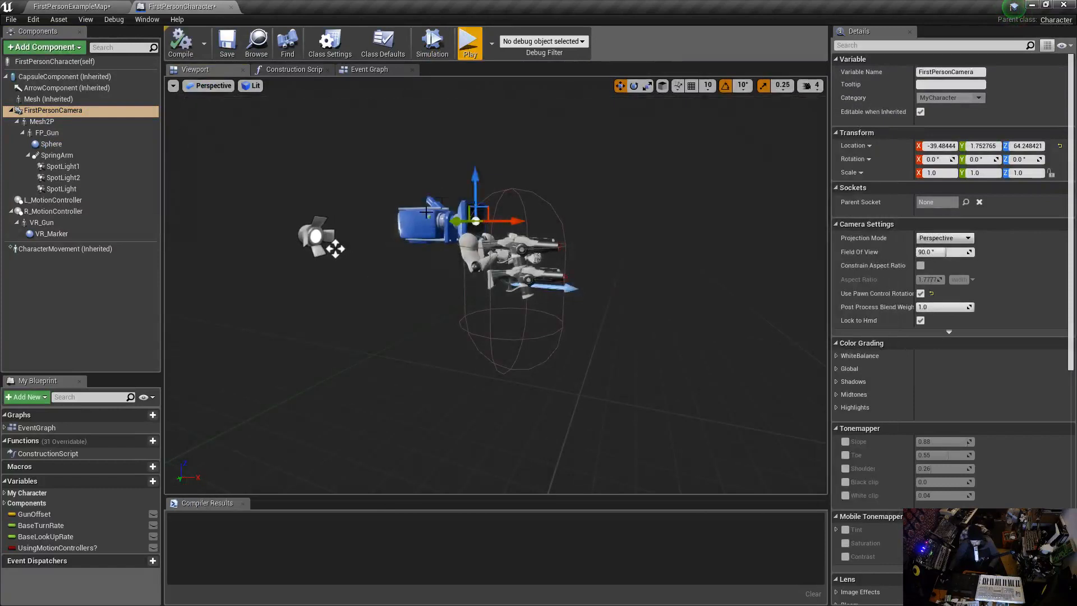
pyautogui.moveTo(369, 70)
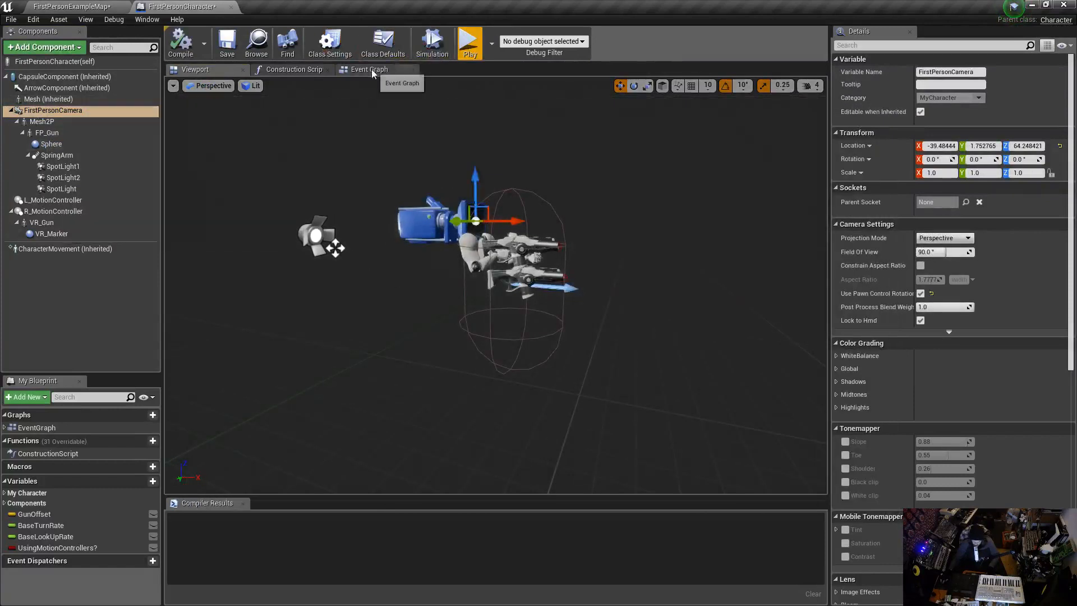
# Step: Pull a wire from the First Person Camera reference and add a Set Field Of View call
pyautogui.click(369, 70)
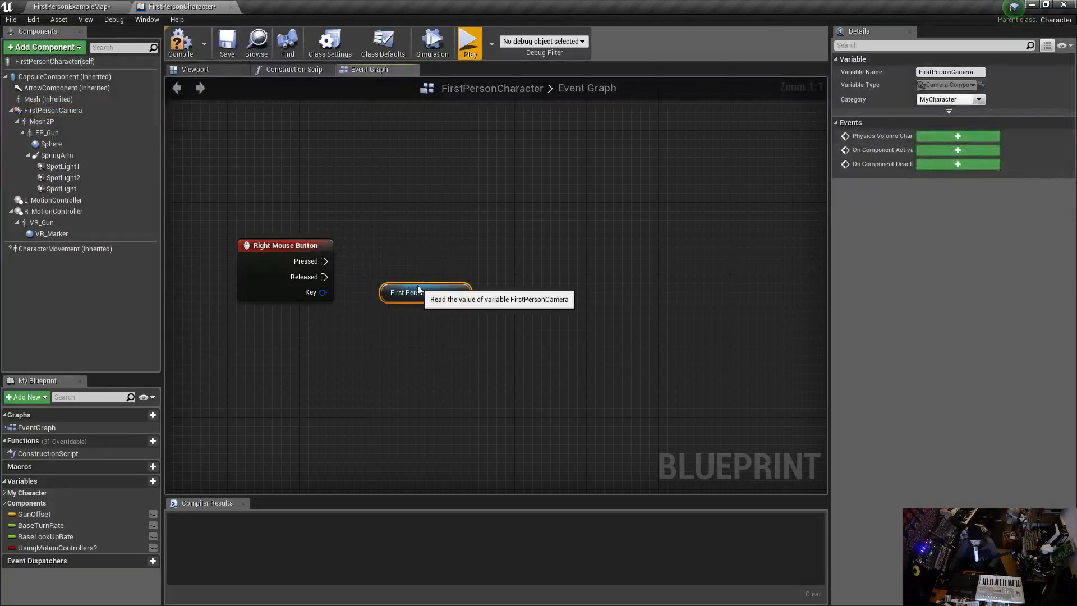
pyautogui.moveTo(422, 292); pyautogui.dragTo(407, 338)
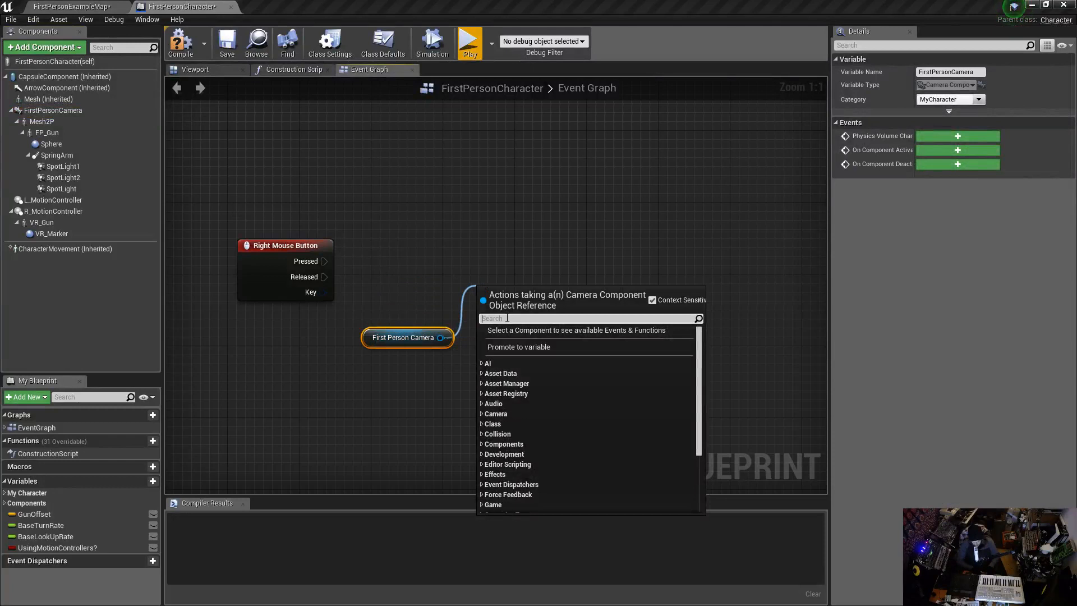
pyautogui.write('fov')
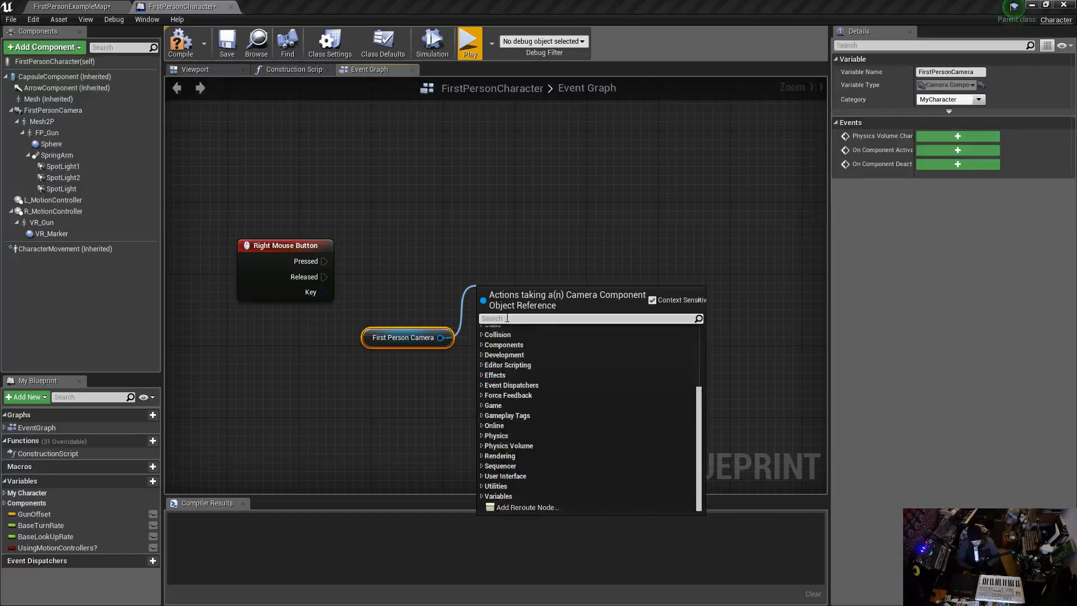
pyautogui.write('v')
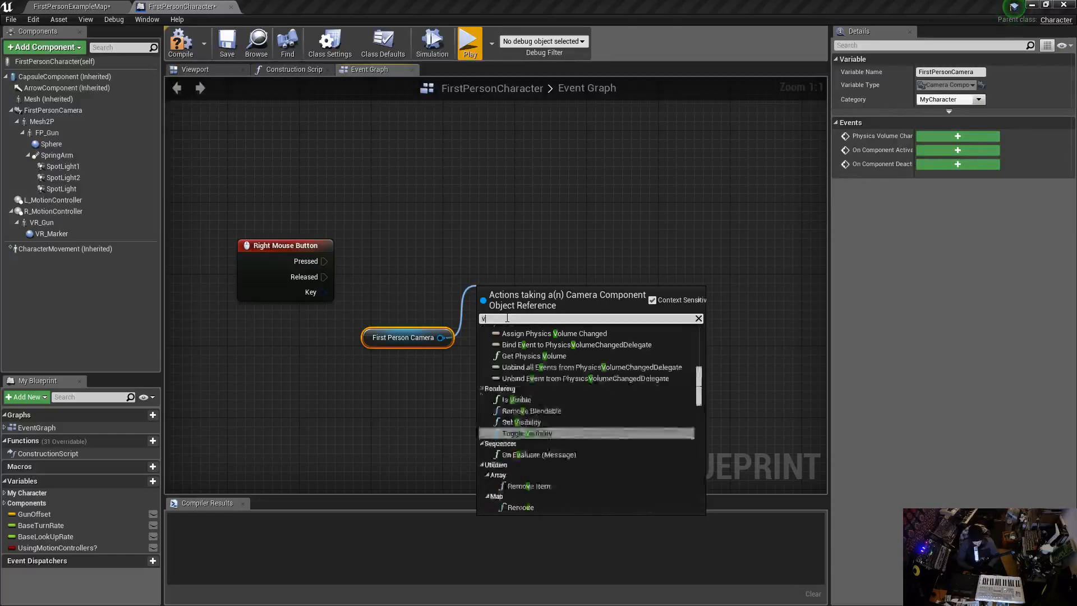
pyautogui.write('iew')
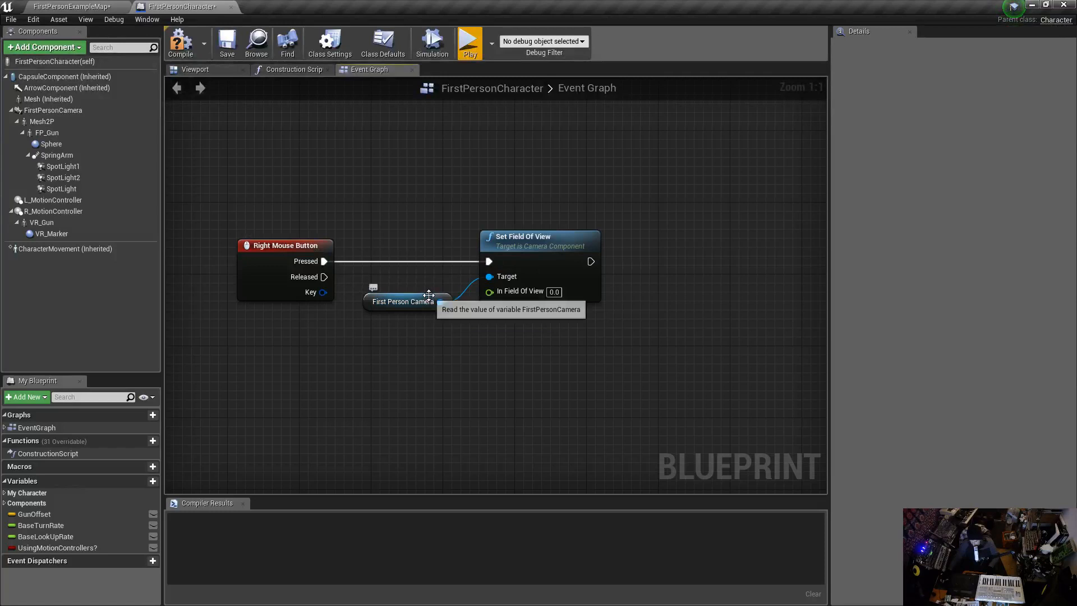
# Step: Set In Field Of View to 60 for the Right Mouse Pressed call and compile the blueprint
pyautogui.click(405, 295)
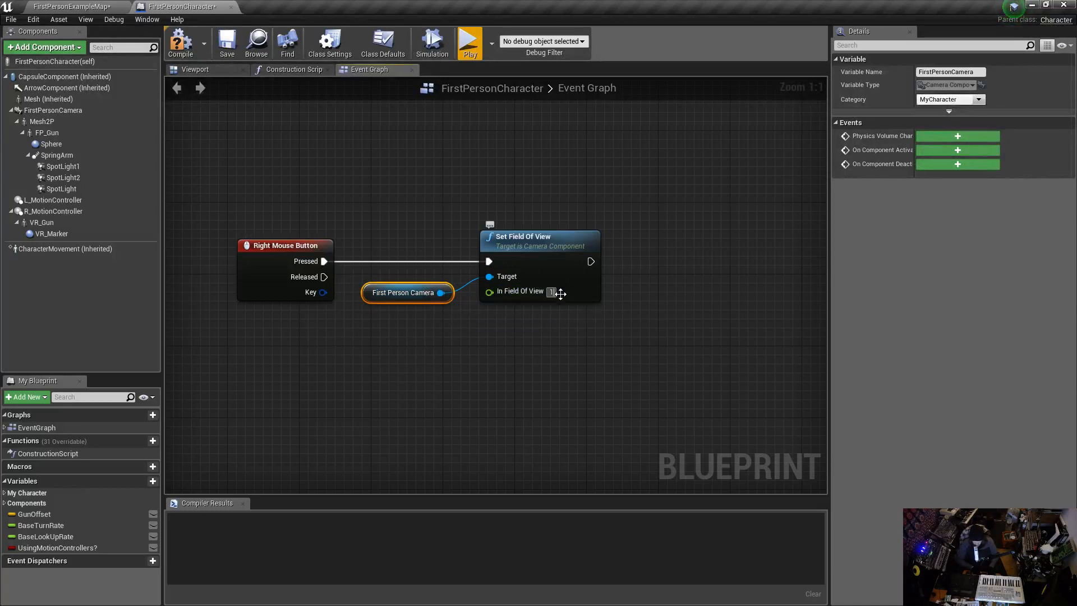
pyautogui.write('120')
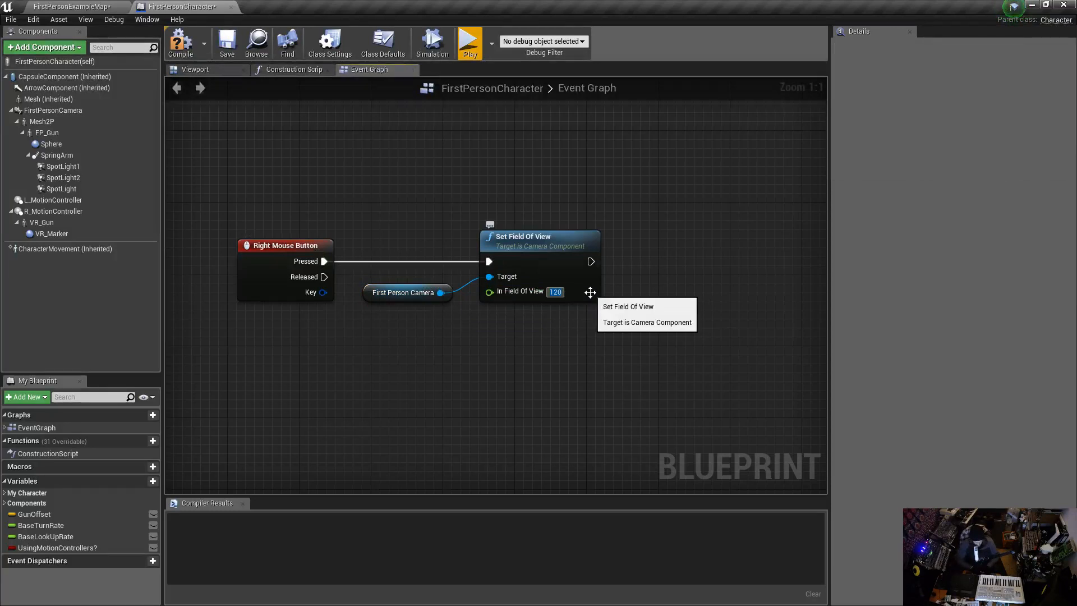
pyautogui.write('60')
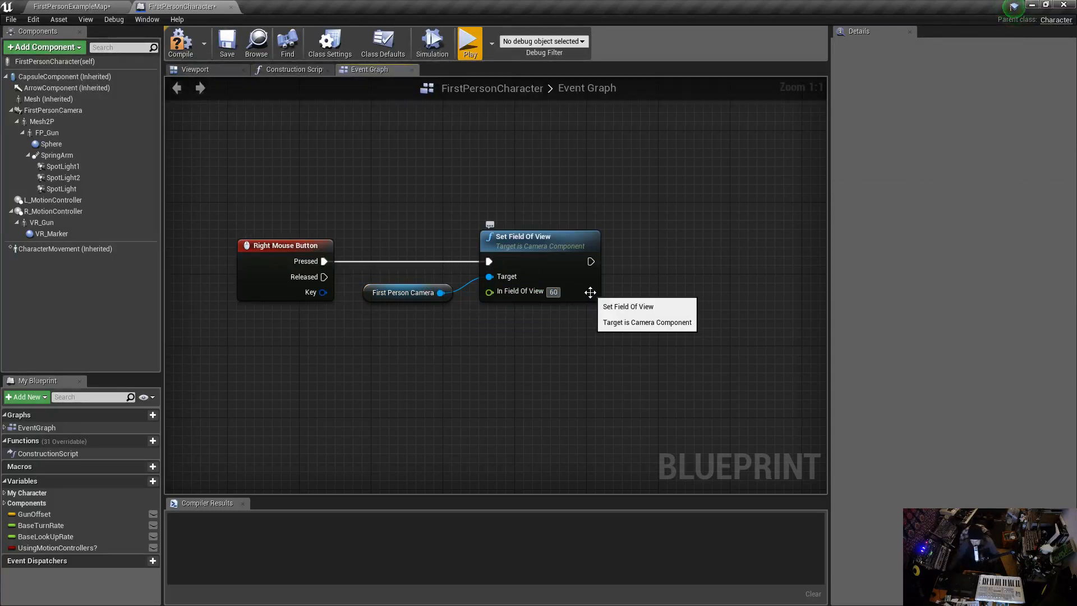
pyautogui.moveTo(341, 233)
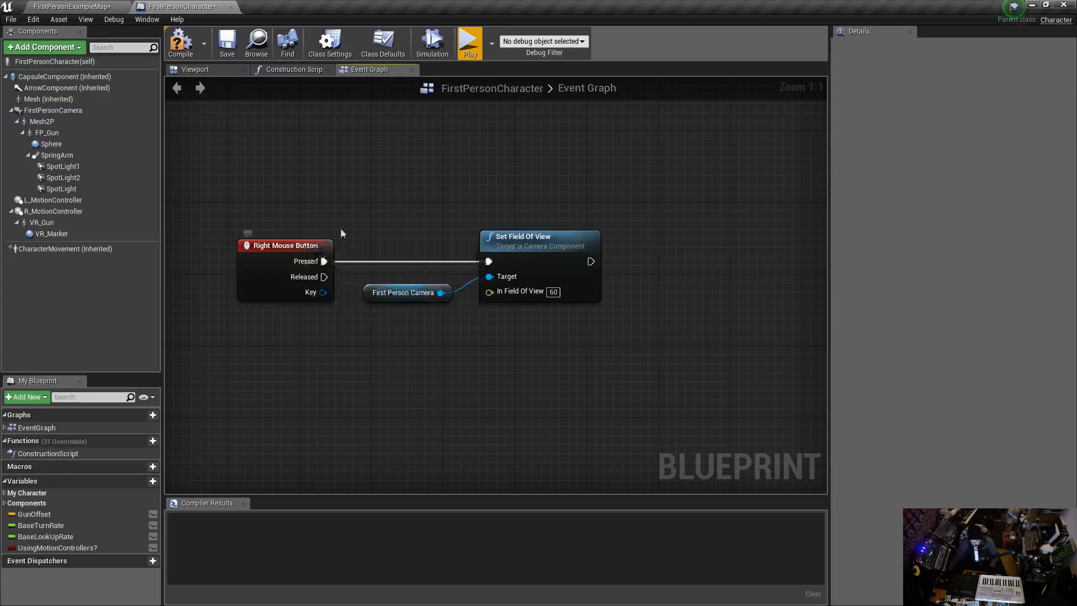
pyautogui.click(180, 43)
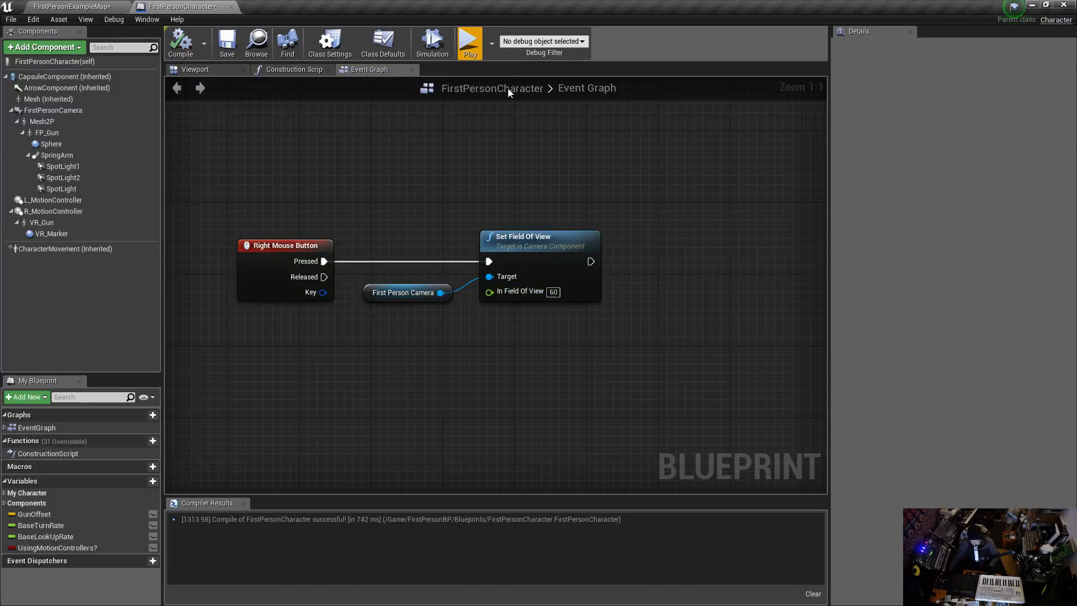
pyautogui.click(468, 41)
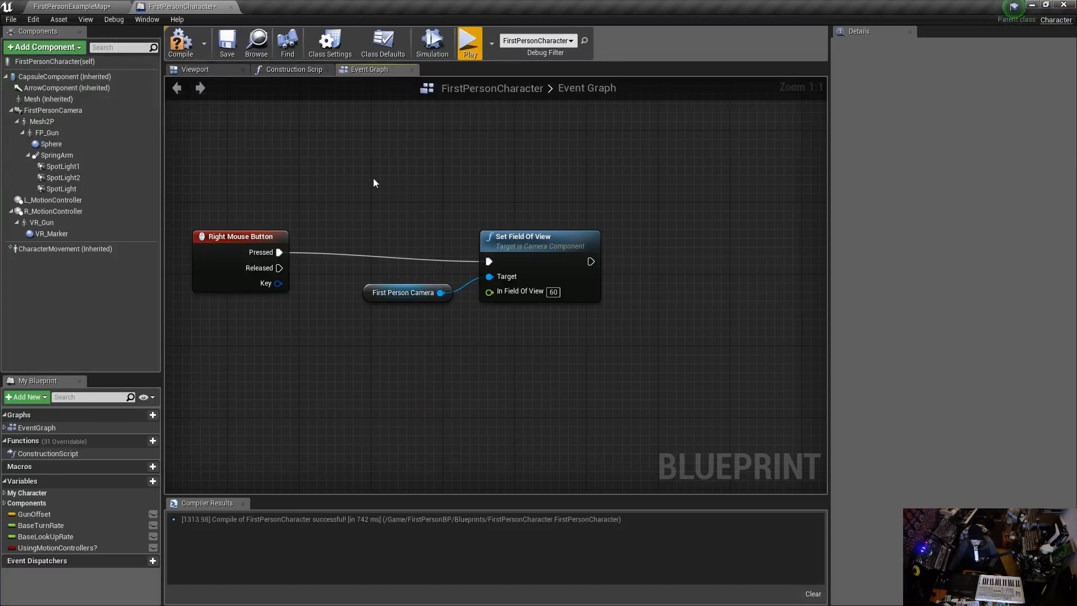
# Step: Duplicate the Set Field Of View and camera nodes, wire Released to the copy with value 90
pyautogui.click(404, 292)
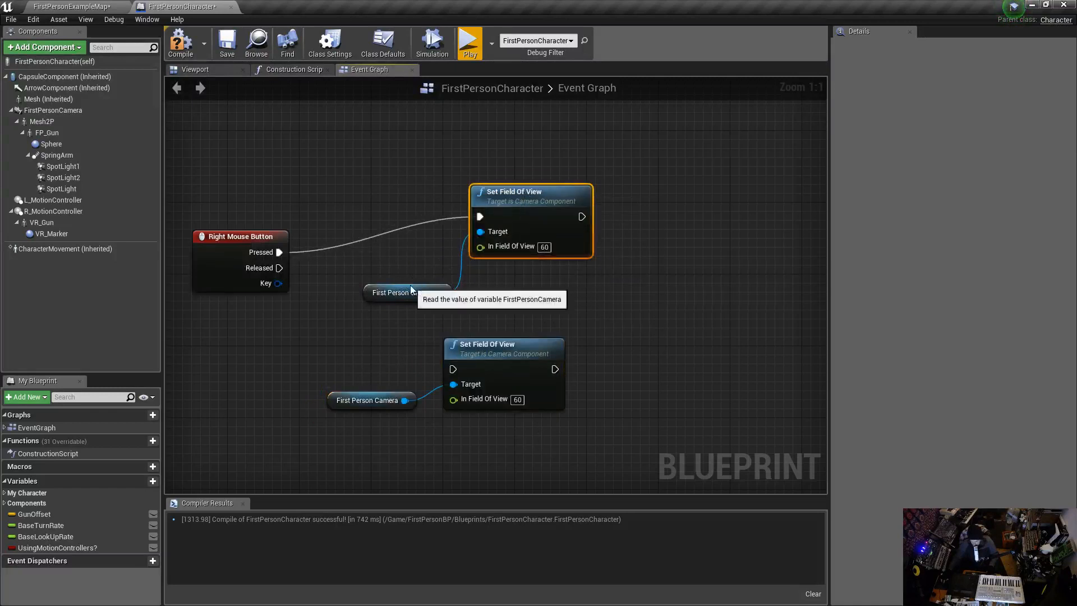
pyautogui.click(398, 255)
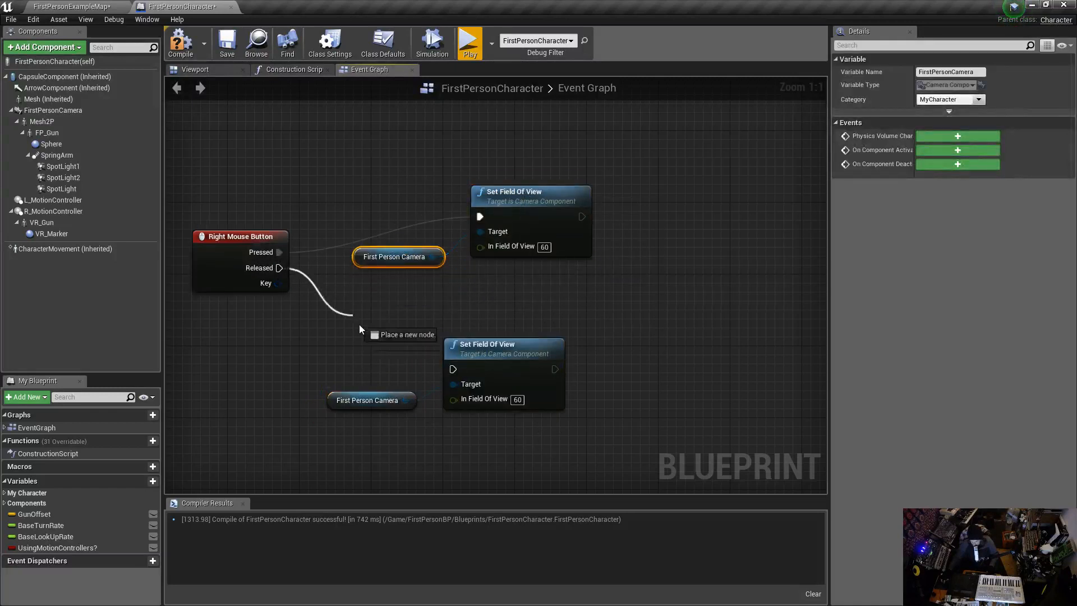
pyautogui.moveTo(281, 268); pyautogui.dragTo(452, 369)
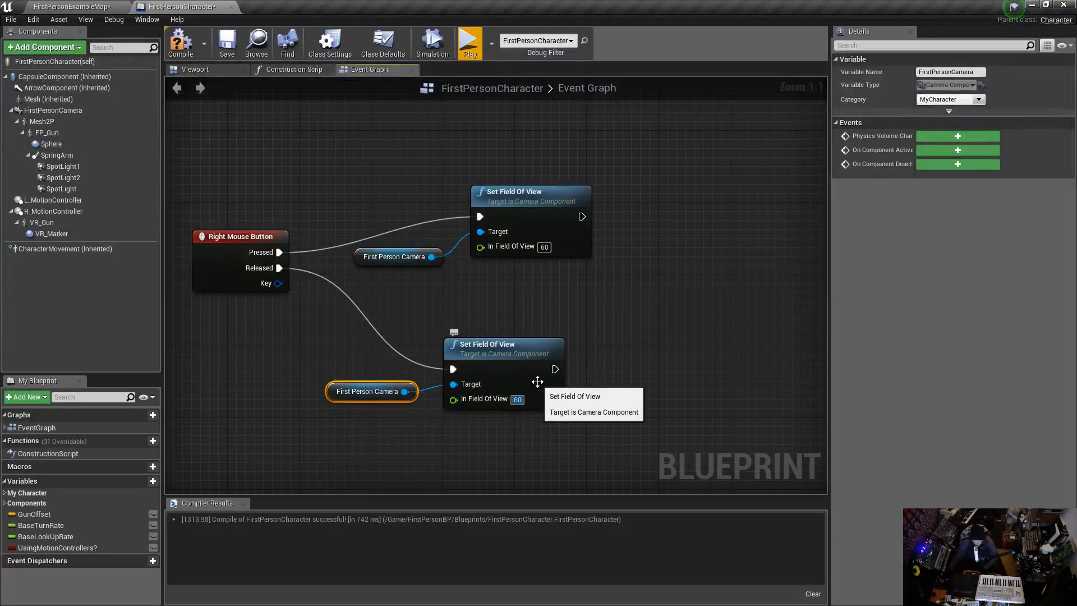
pyautogui.write('90')
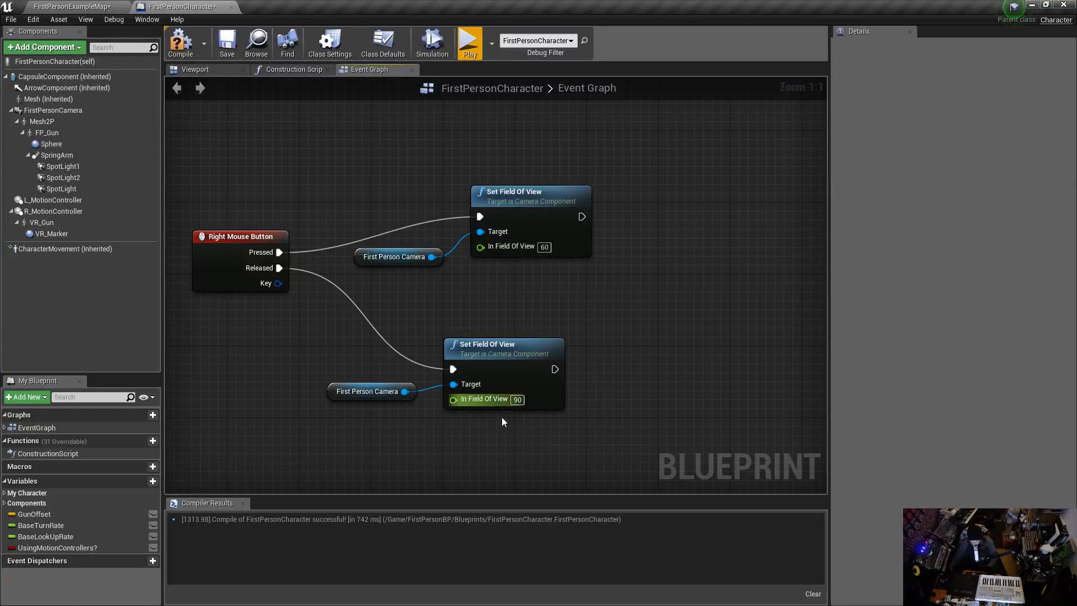
pyautogui.moveTo(468, 43)
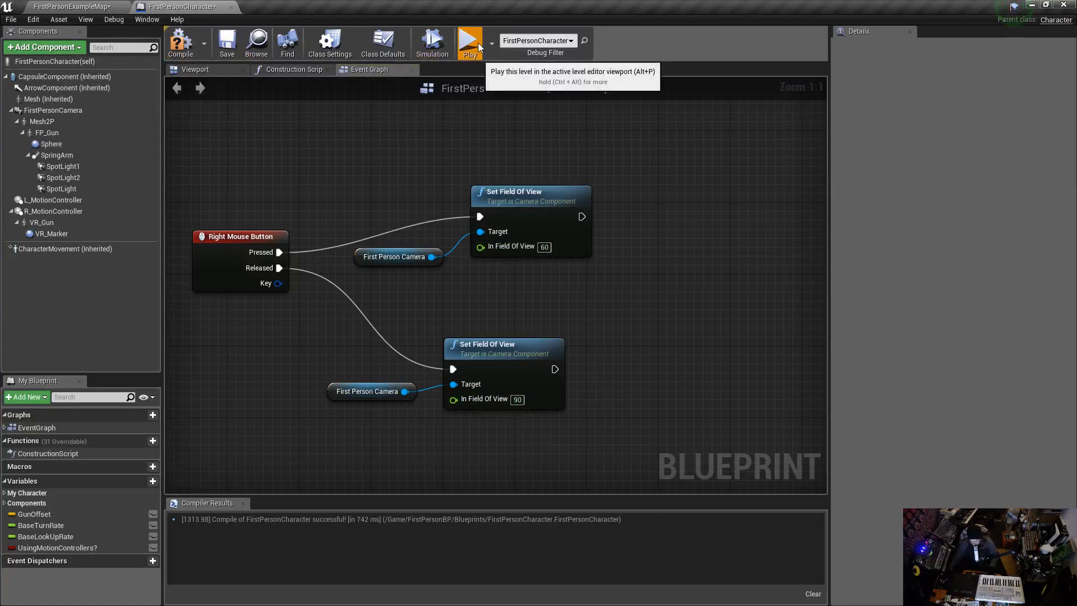
pyautogui.click(470, 42)
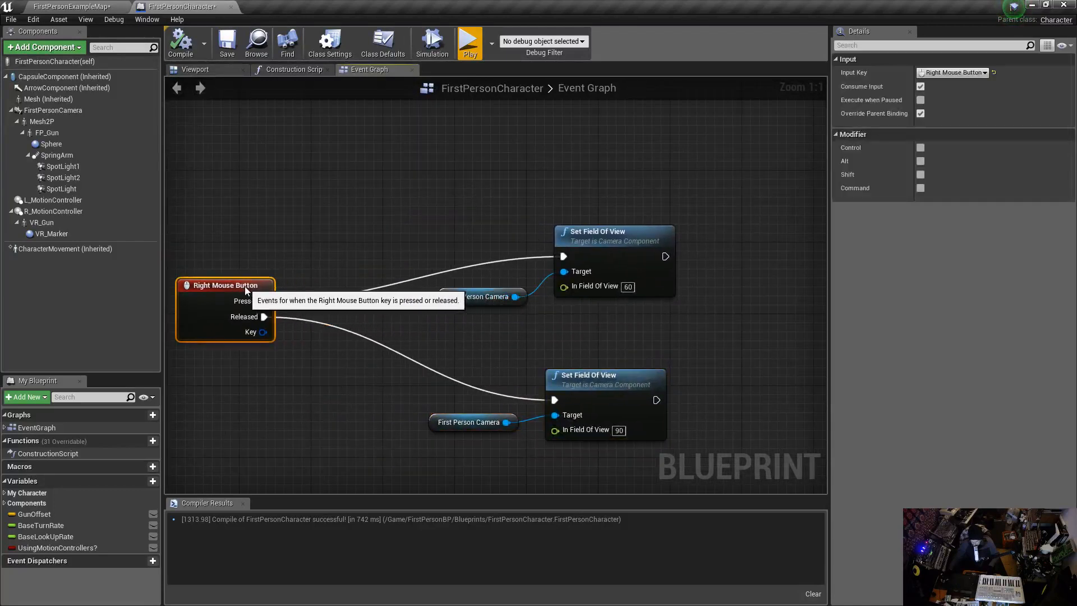
pyautogui.moveTo(346, 224)
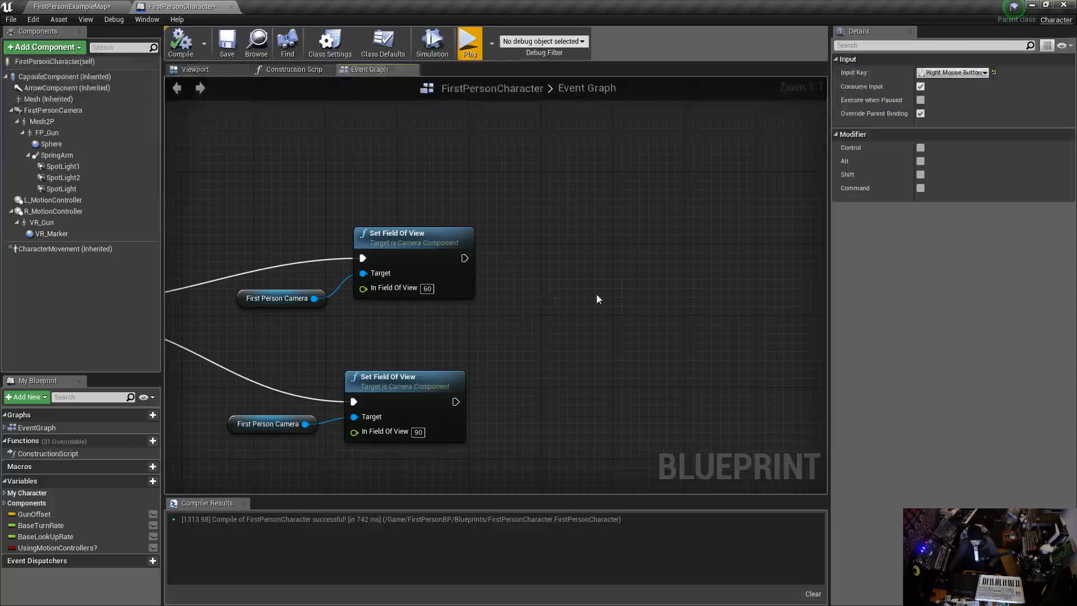
# Step: Add a Timeline_0 node to the event graph
pyautogui.rightClick(598, 299)
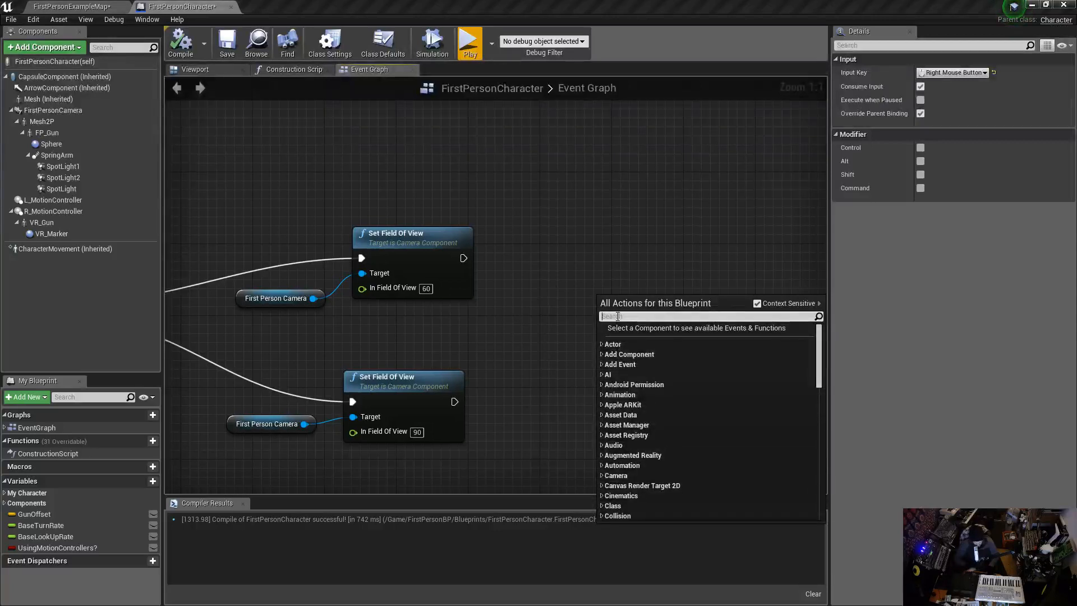
pyautogui.write('timeline')
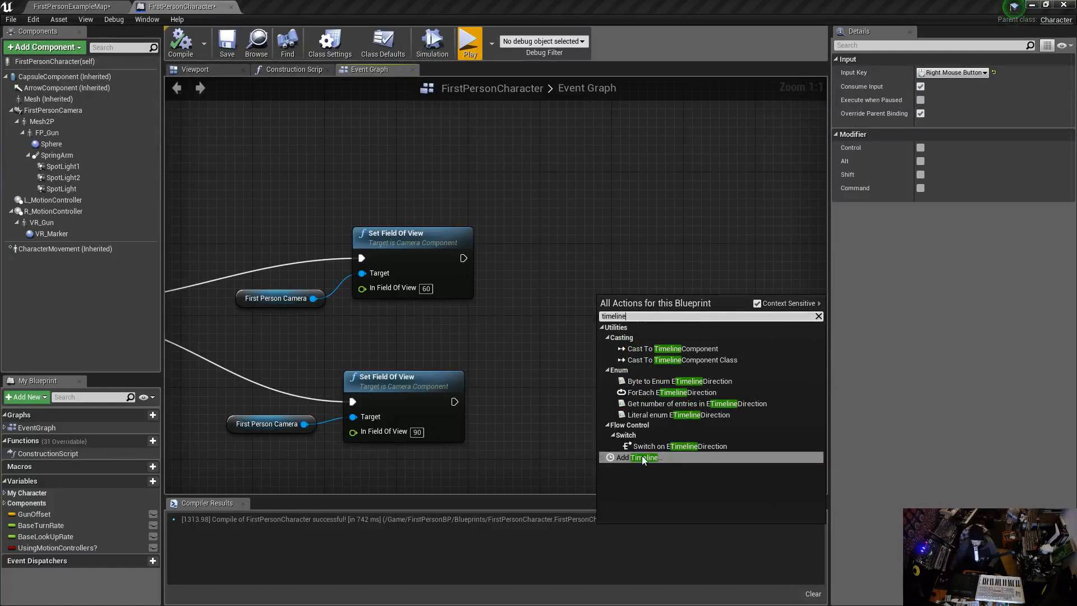
pyautogui.click(640, 458)
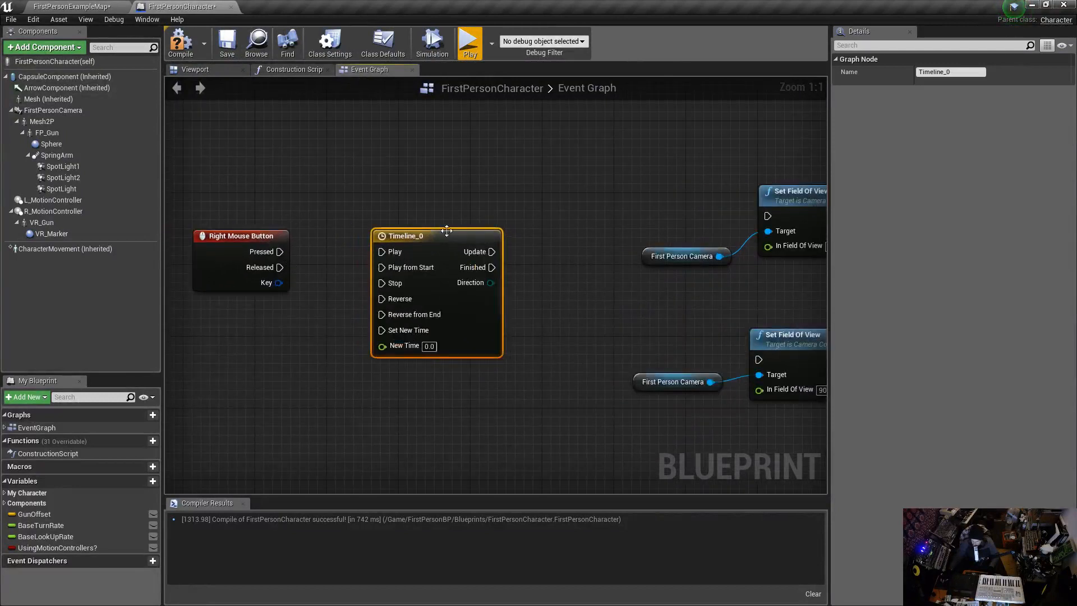
pyautogui.moveTo(435, 236)
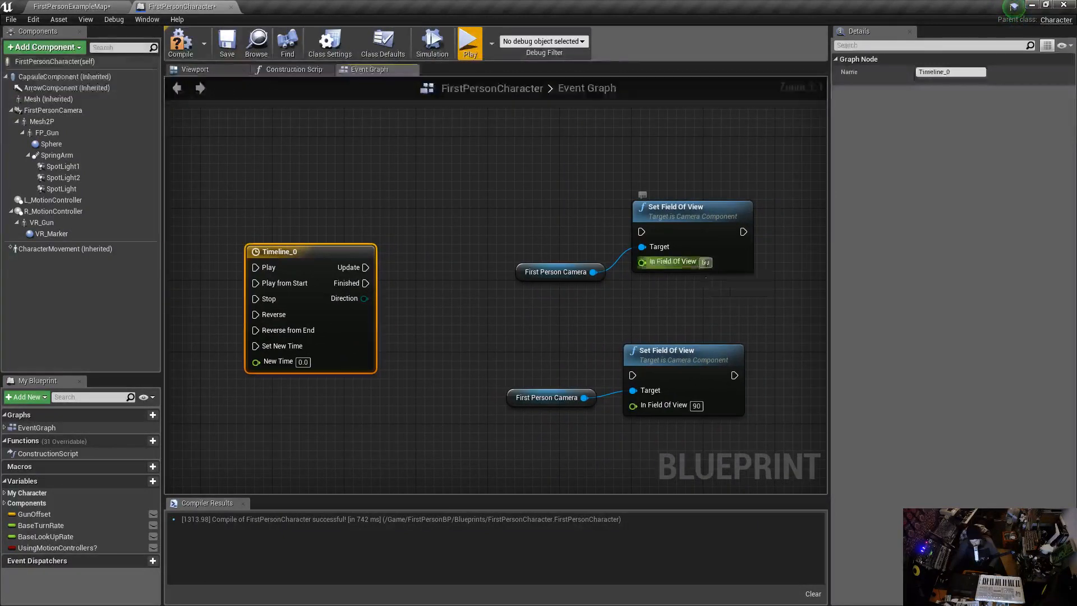
pyautogui.moveTo(705, 261)
pyautogui.write('60')
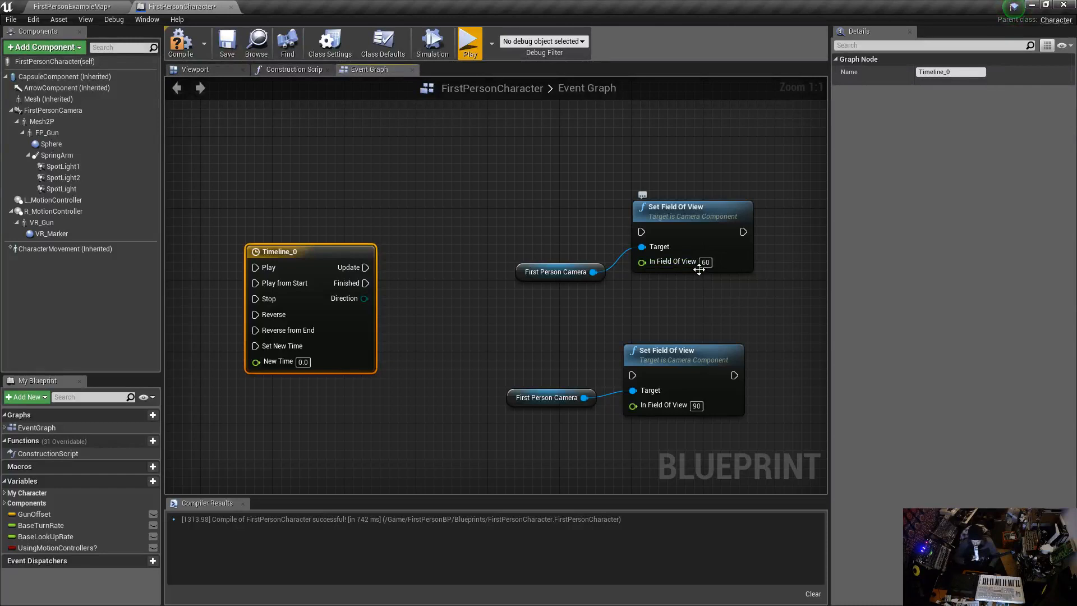
pyautogui.moveTo(508, 233)
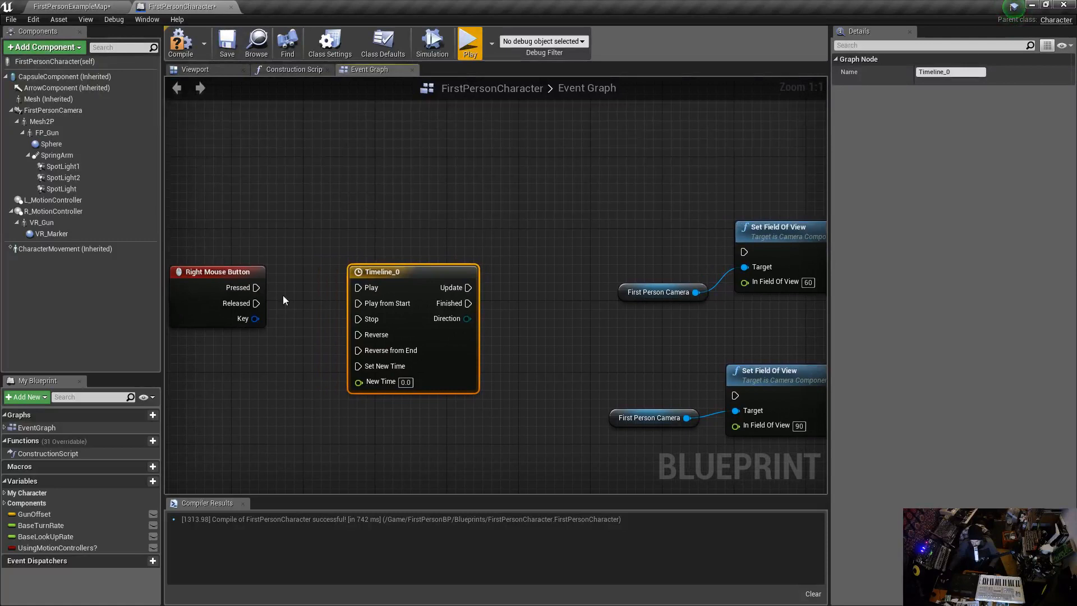
# Step: Wire Right Mouse Pressed to the timeline's Play and Released to Reverse
pyautogui.moveTo(257, 288); pyautogui.dragTo(326, 296)
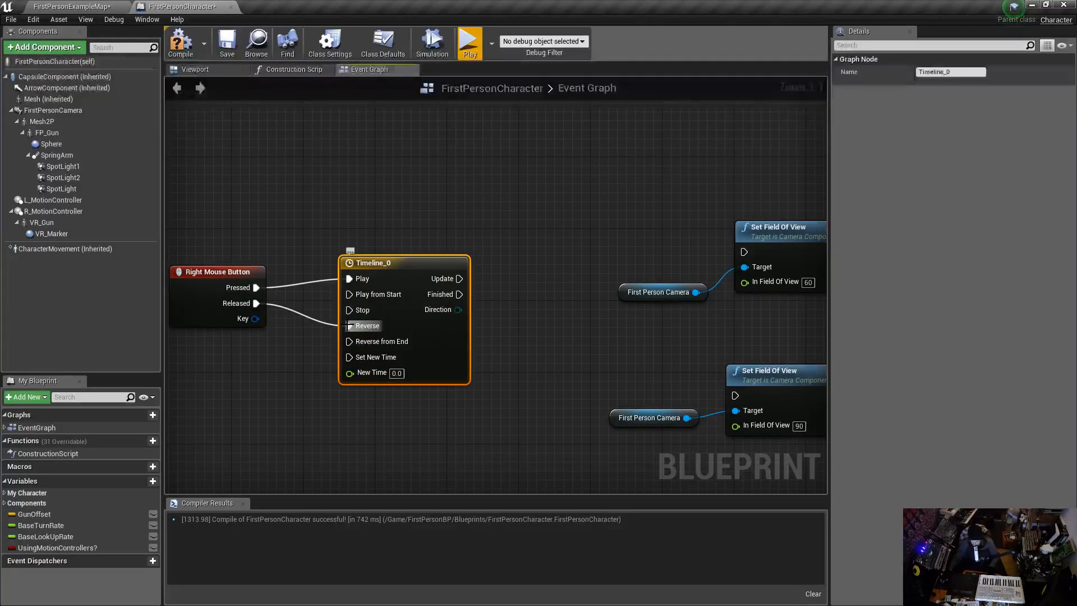
pyautogui.click(227, 271)
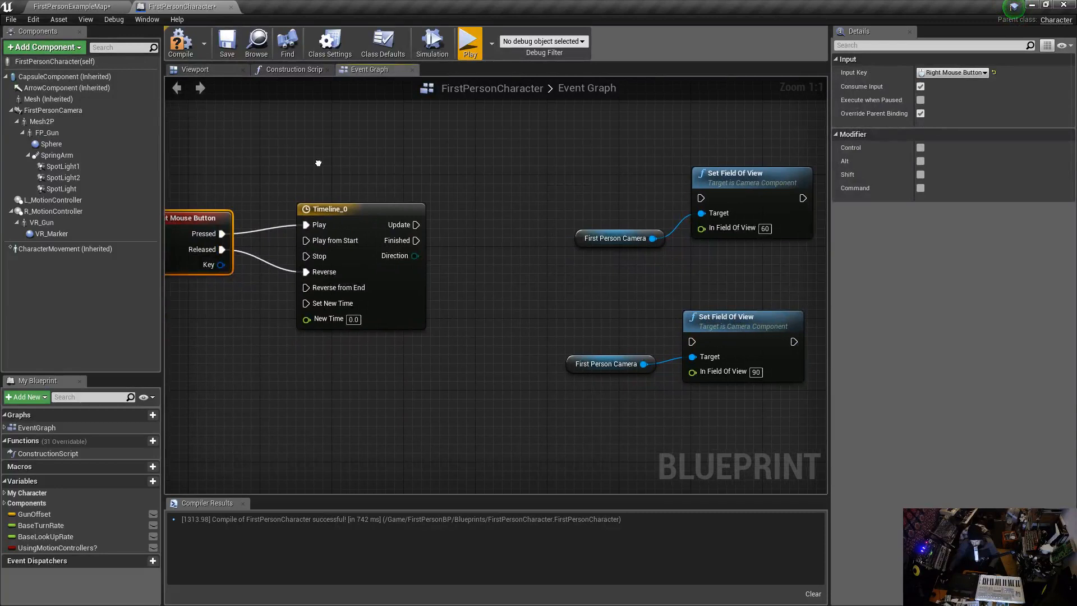
pyautogui.click(333, 221)
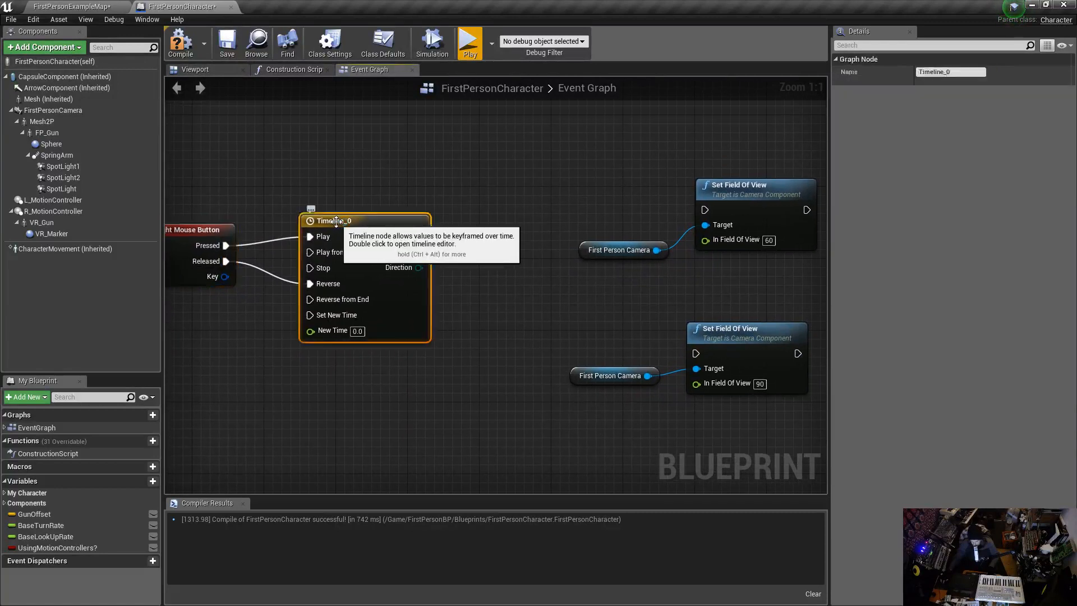
# Step: Open Timeline_0, add float track NewTrack_0 and set the length to 2.00
pyautogui.doubleClick(334, 221)
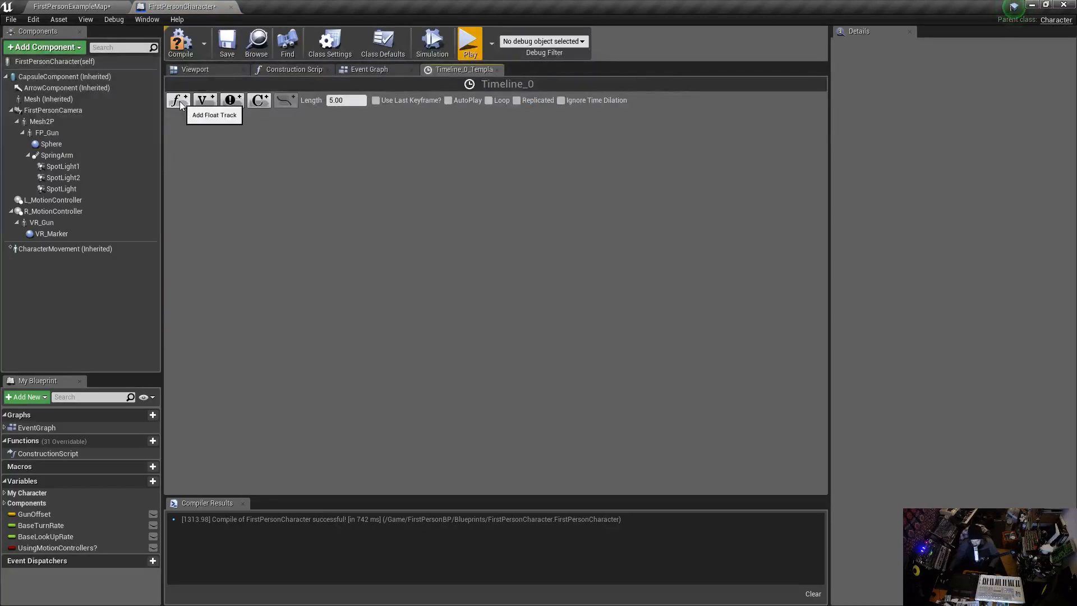
pyautogui.click(177, 99)
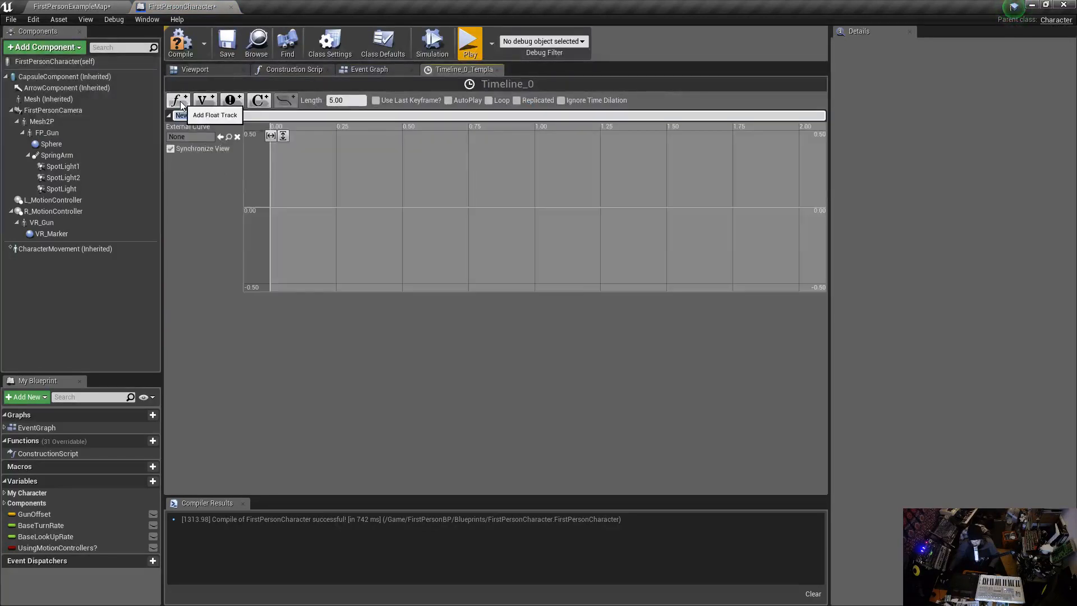
pyautogui.click(178, 100)
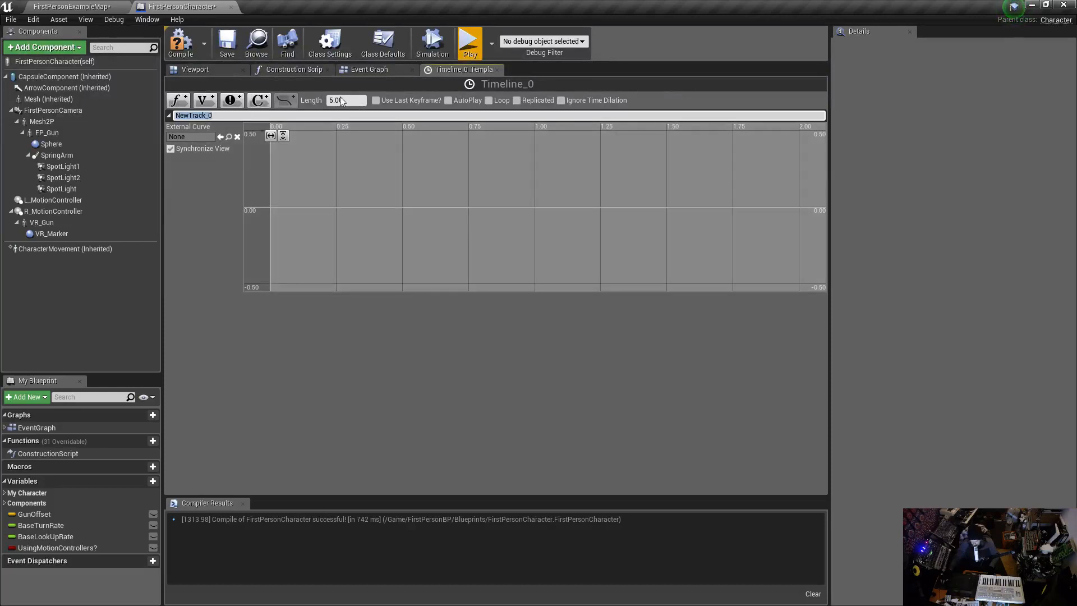
pyautogui.click(343, 100)
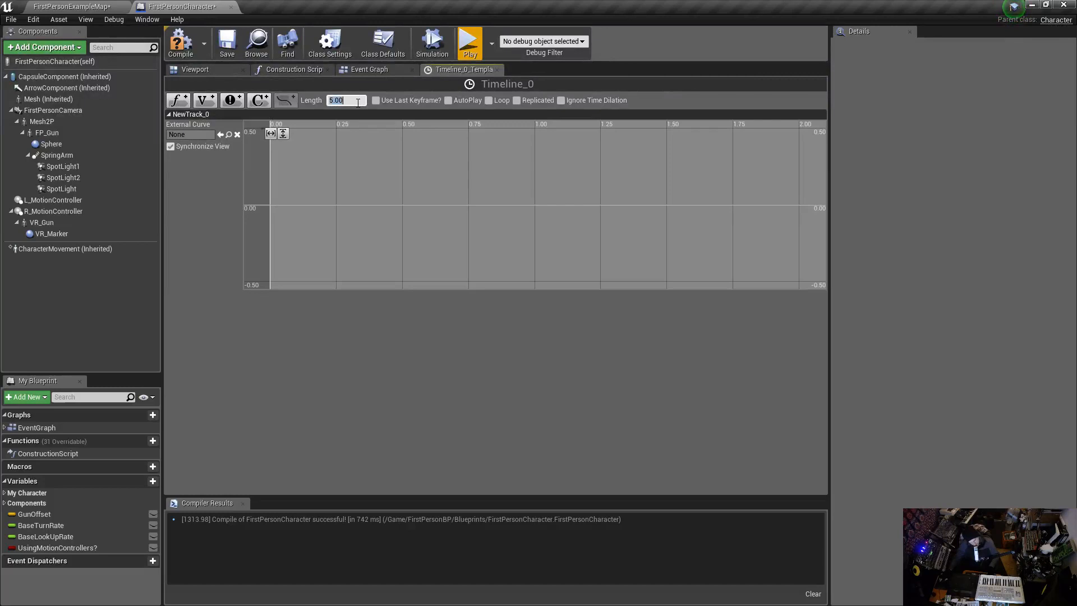
pyautogui.write('2')
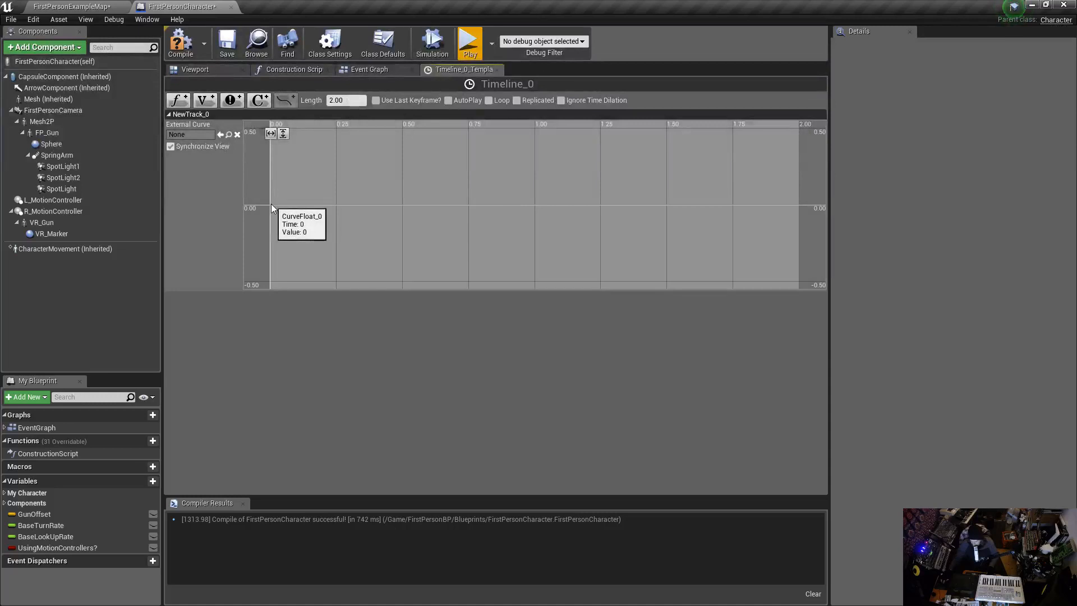
pyautogui.moveTo(442, 211)
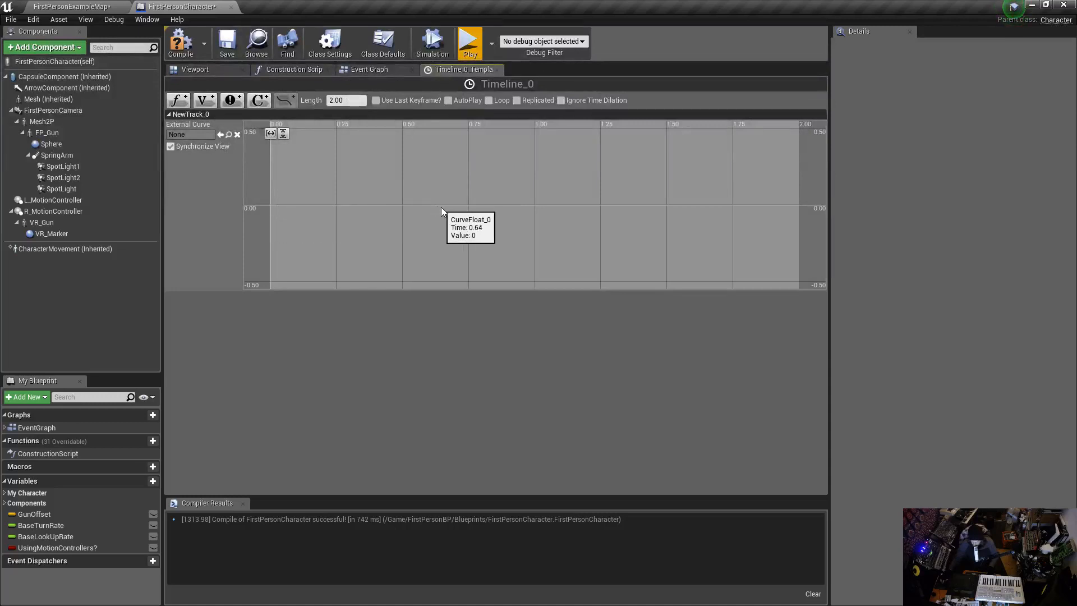
pyautogui.moveTo(369, 202)
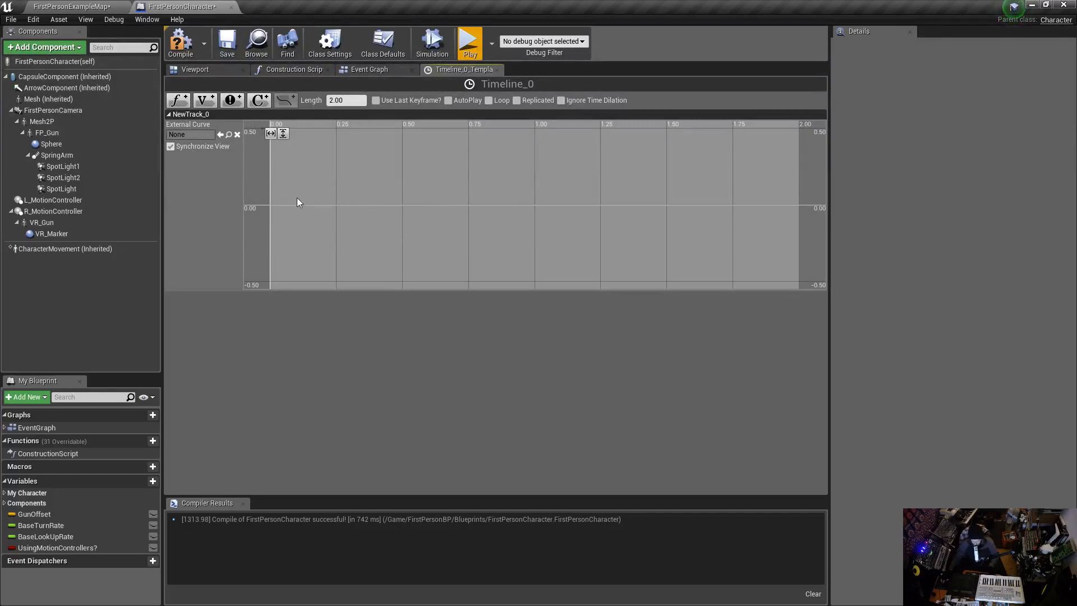
# Step: Add a first key to the float curve and place it at time 0.0
pyautogui.click(280, 206)
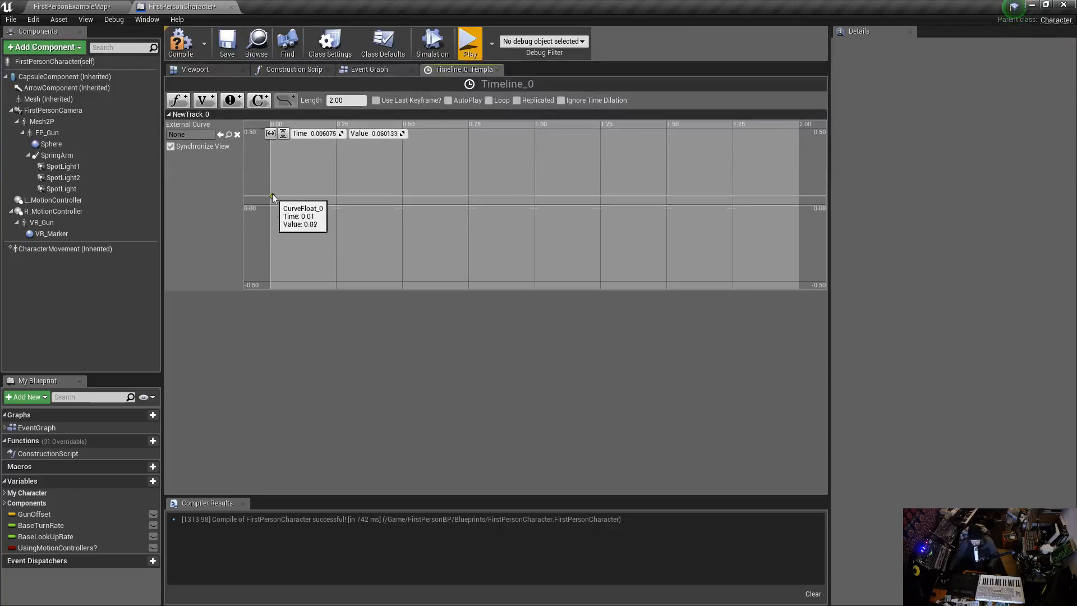
pyautogui.moveTo(272, 197); pyautogui.dragTo(273, 207)
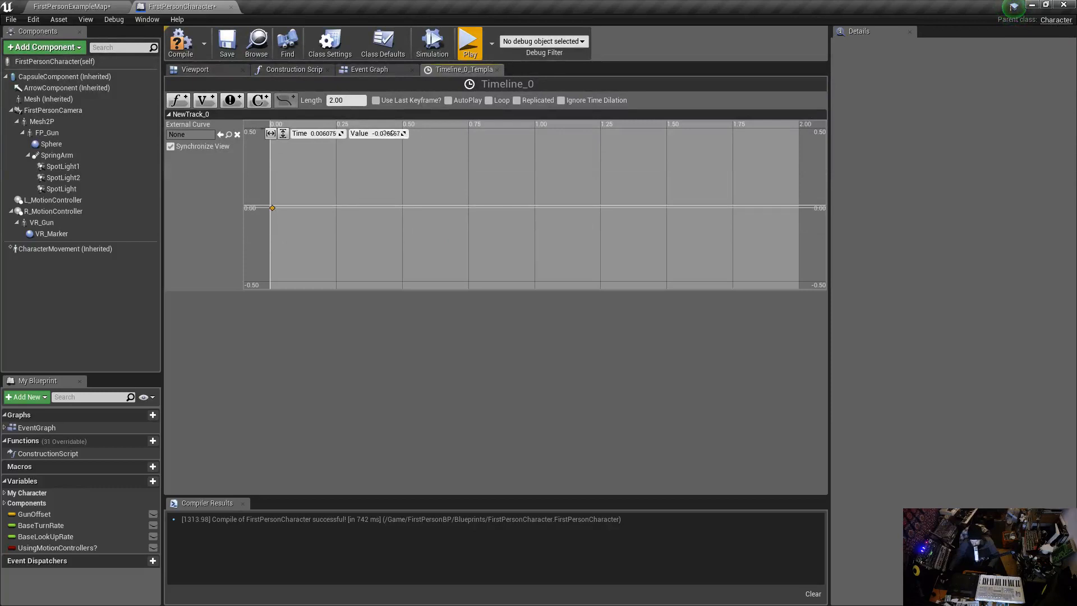
pyautogui.click(323, 133)
pyautogui.write('0')
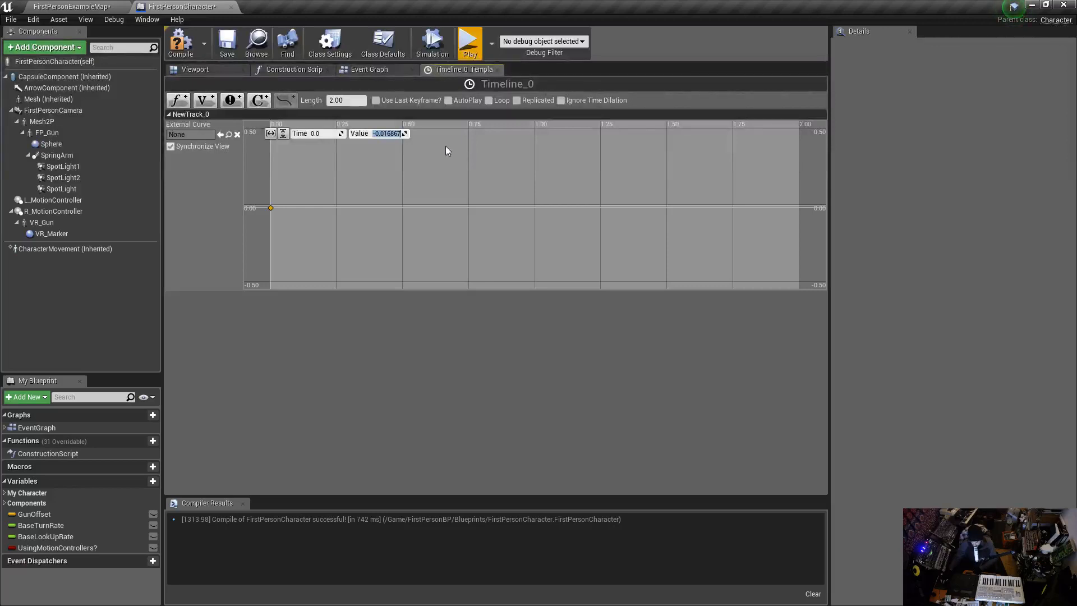
# Step: Make the curve run from value 90 at time 0 to 60 at 2 seconds and fit it in view
pyautogui.write('90.0')
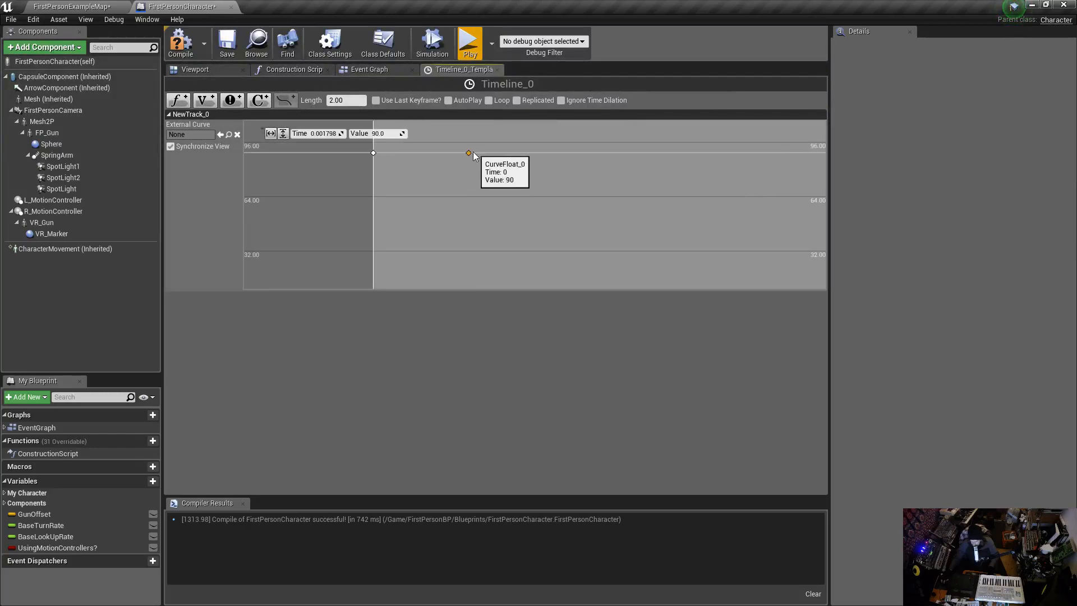
pyautogui.moveTo(469, 153); pyautogui.dragTo(708, 157)
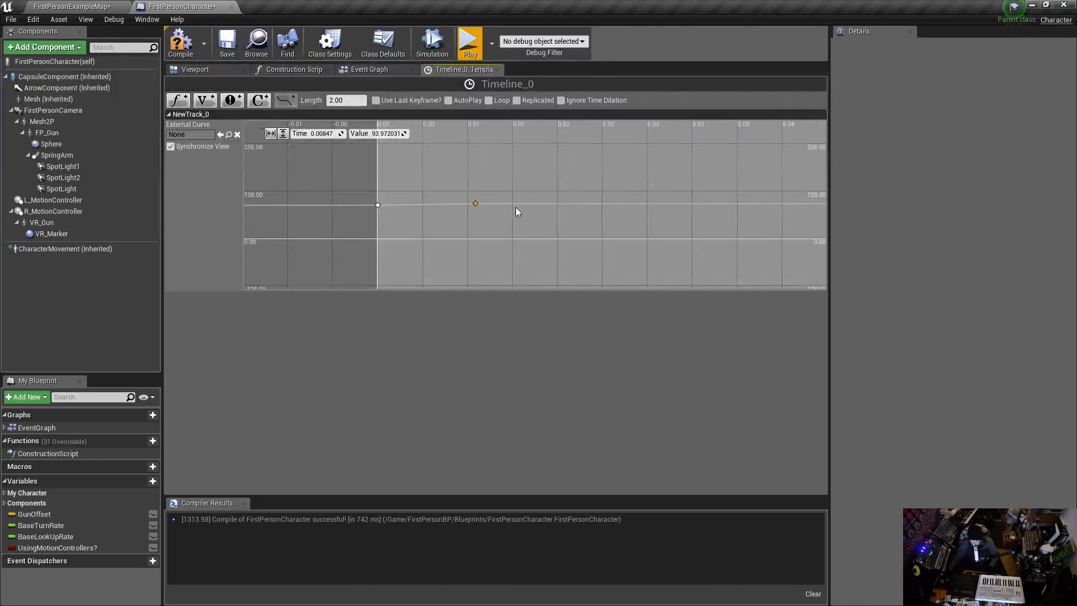
pyautogui.moveTo(476, 203); pyautogui.dragTo(558, 176)
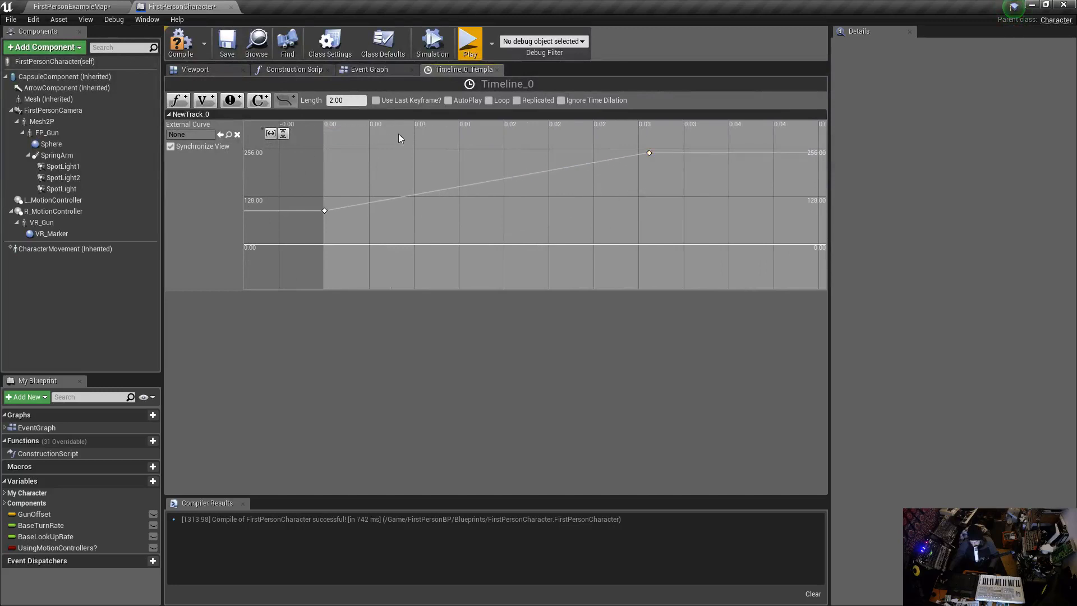
pyautogui.moveTo(650, 152); pyautogui.dragTo(647, 156)
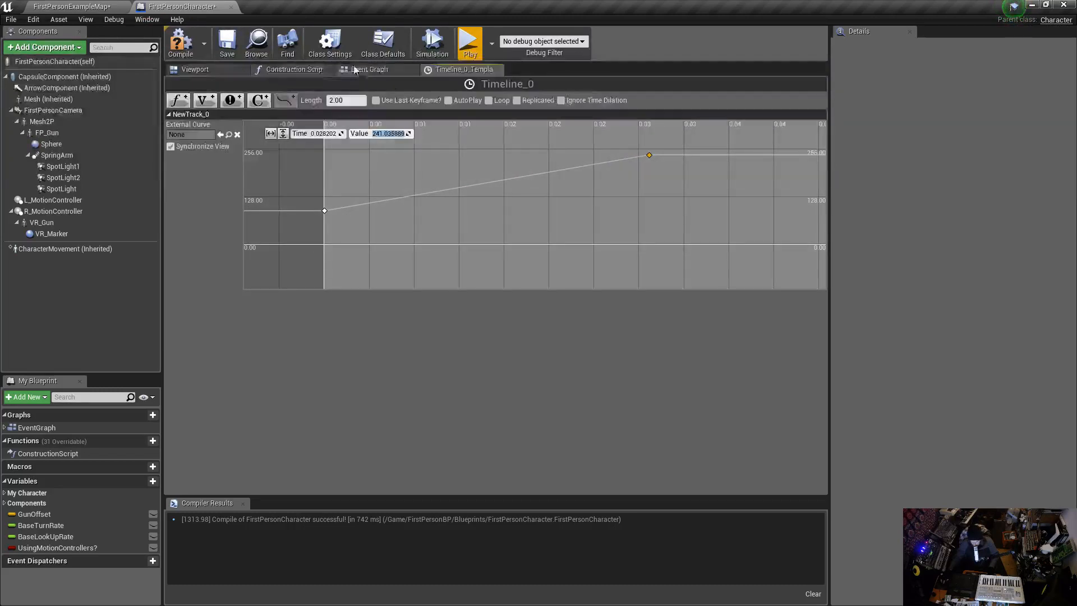
pyautogui.click(369, 69)
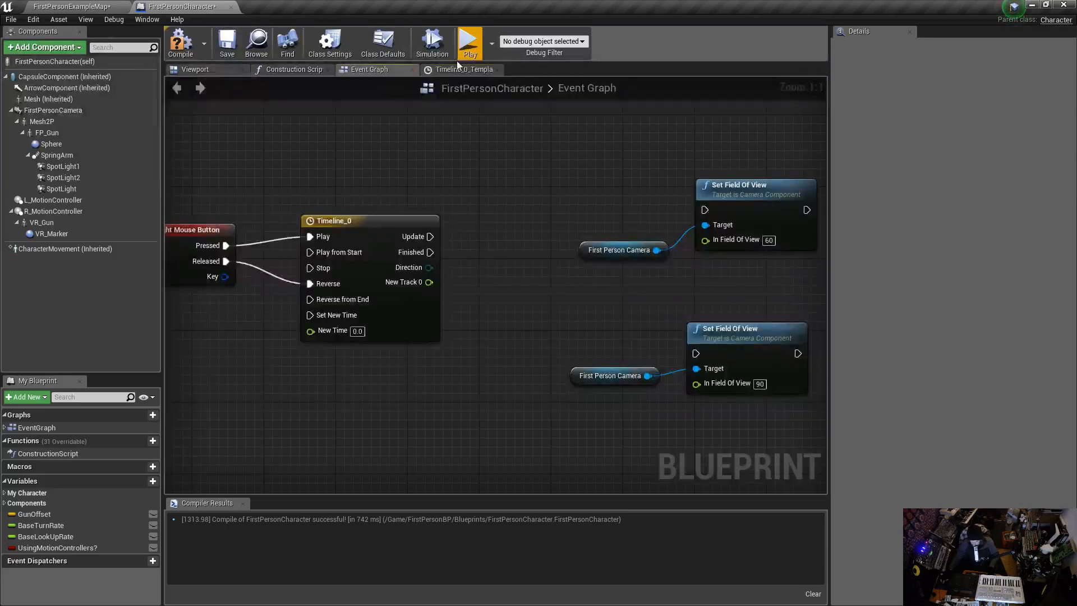
pyautogui.click(463, 70)
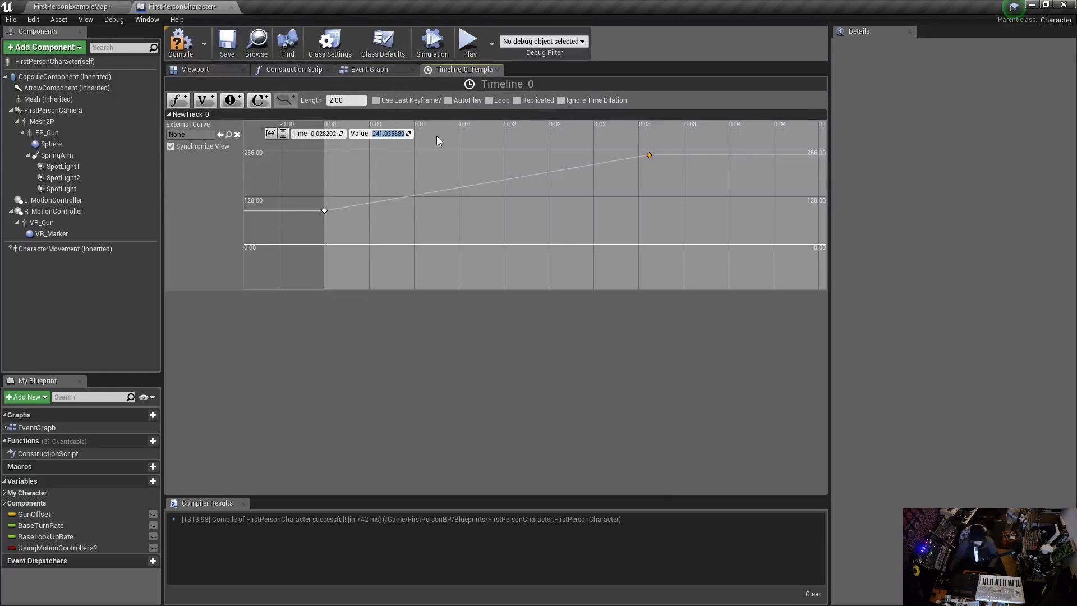
pyautogui.write('60.0')
pyautogui.click(328, 134)
pyautogui.write('2')
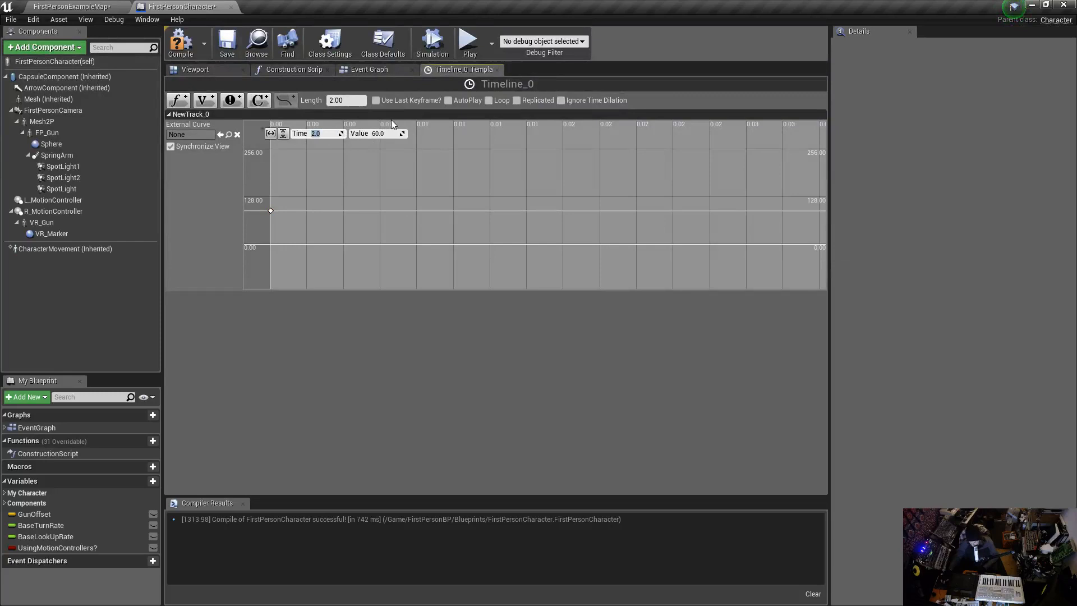
pyautogui.click(270, 134)
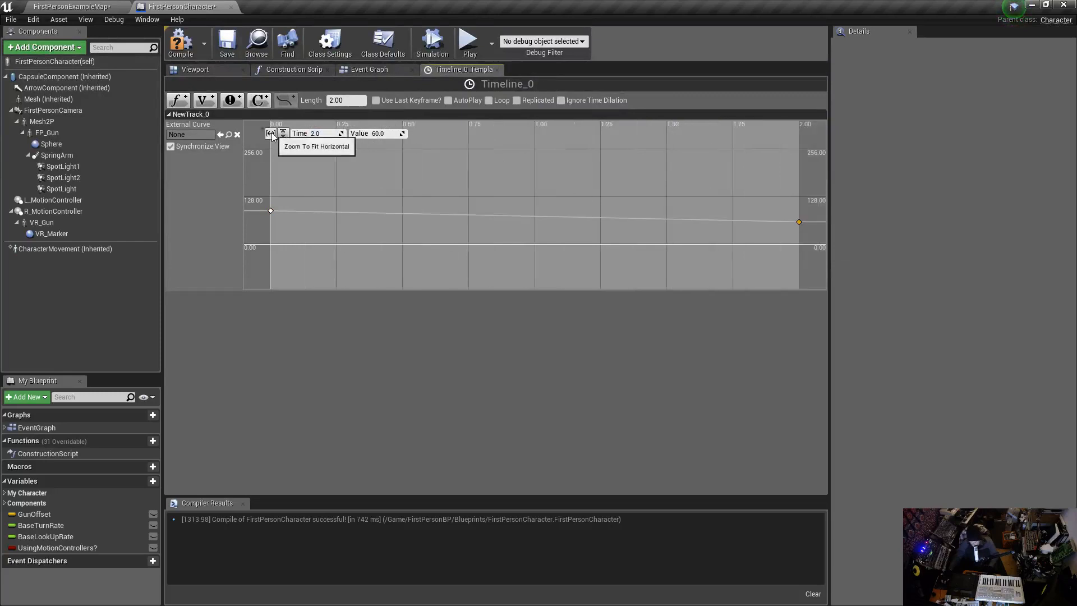
pyautogui.moveTo(270, 210)
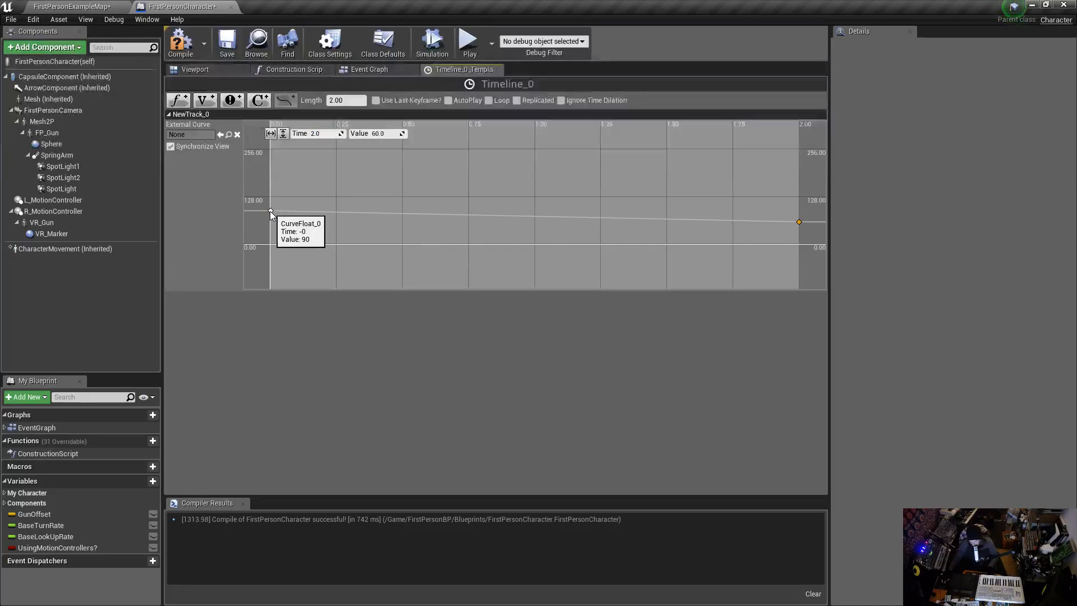
pyautogui.moveTo(763, 226)
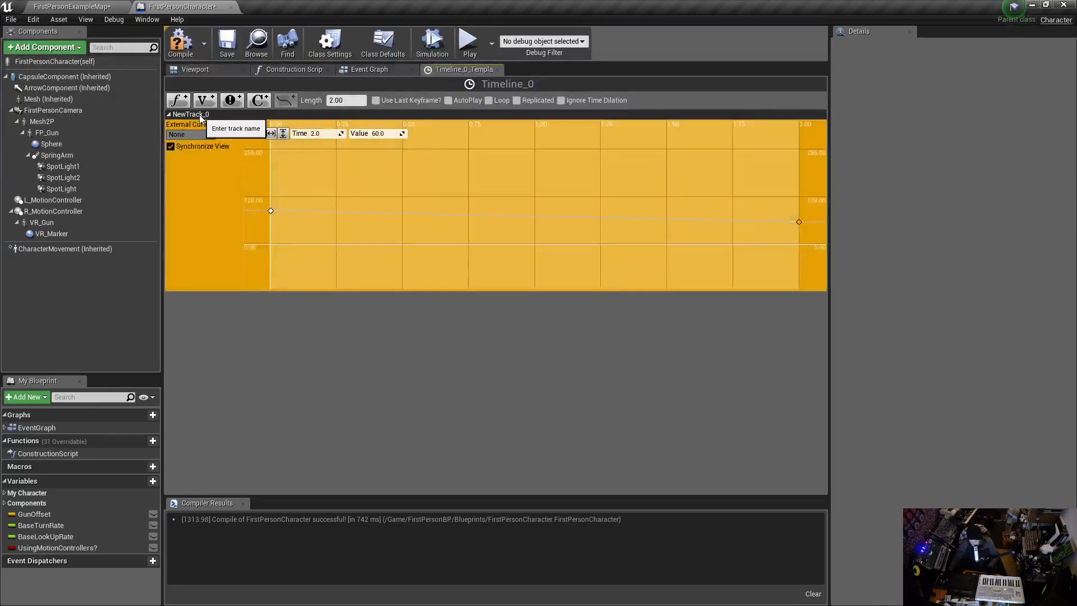
# Step: Rename the timeline track to FOV
pyautogui.rightClick(188, 114)
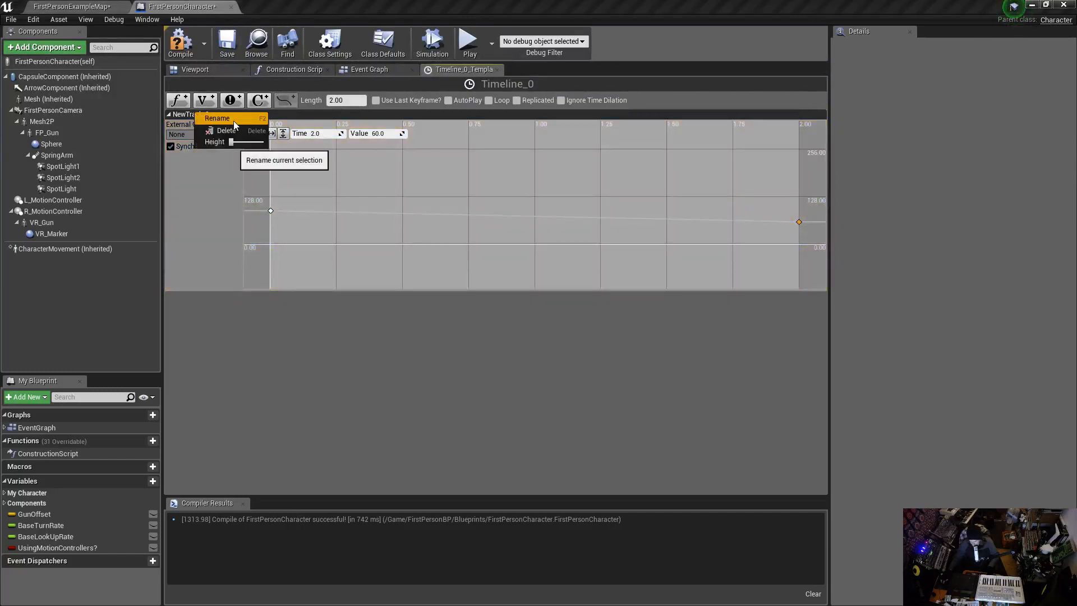
pyautogui.click(216, 117)
pyautogui.write('FOV')
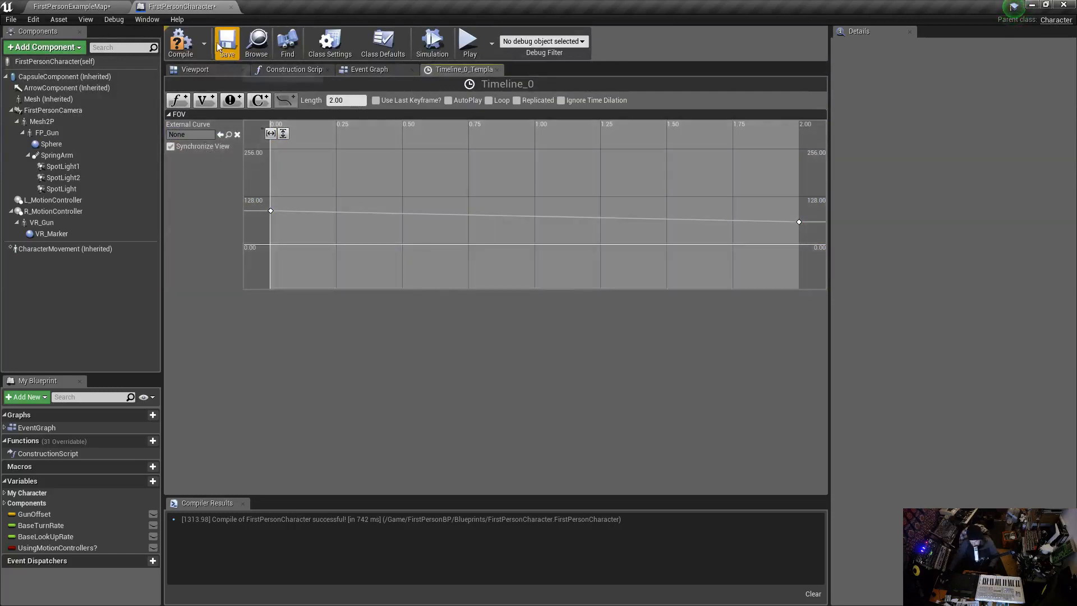
# Step: Save the blueprint and wire Timeline_0's Update output into the single Set Field Of View call
pyautogui.click(180, 42)
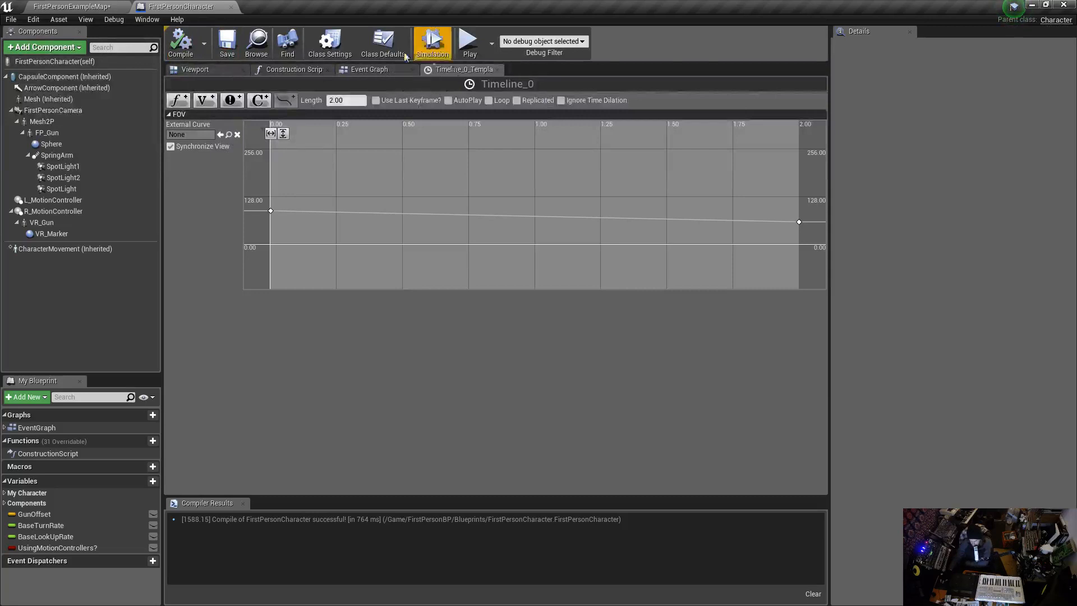
pyautogui.click(369, 69)
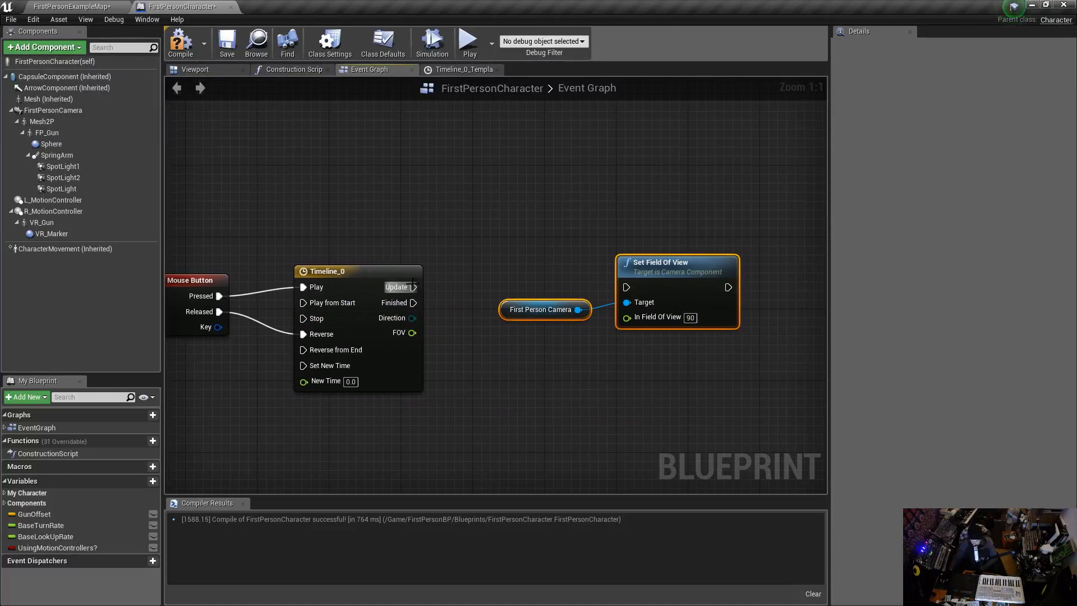
pyautogui.moveTo(414, 286); pyautogui.dragTo(625, 286)
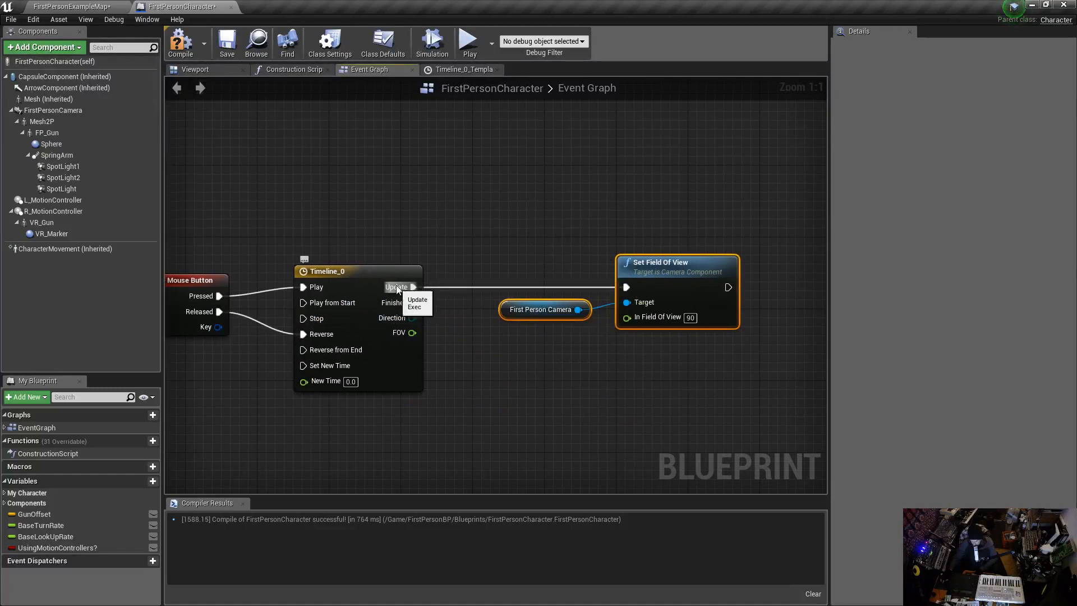
pyautogui.moveTo(395, 328)
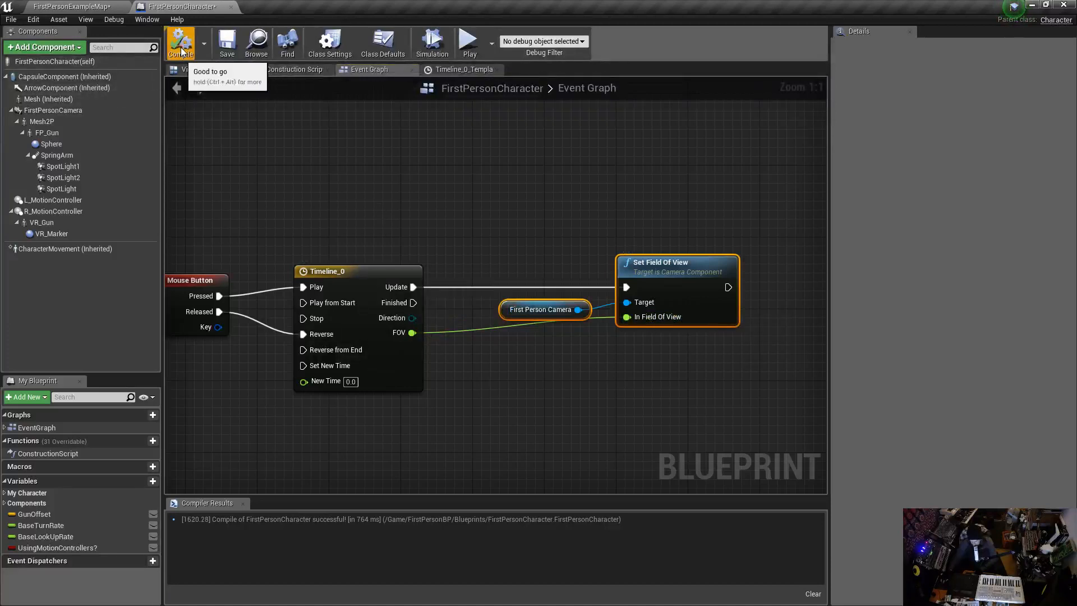
pyautogui.click(69, 6)
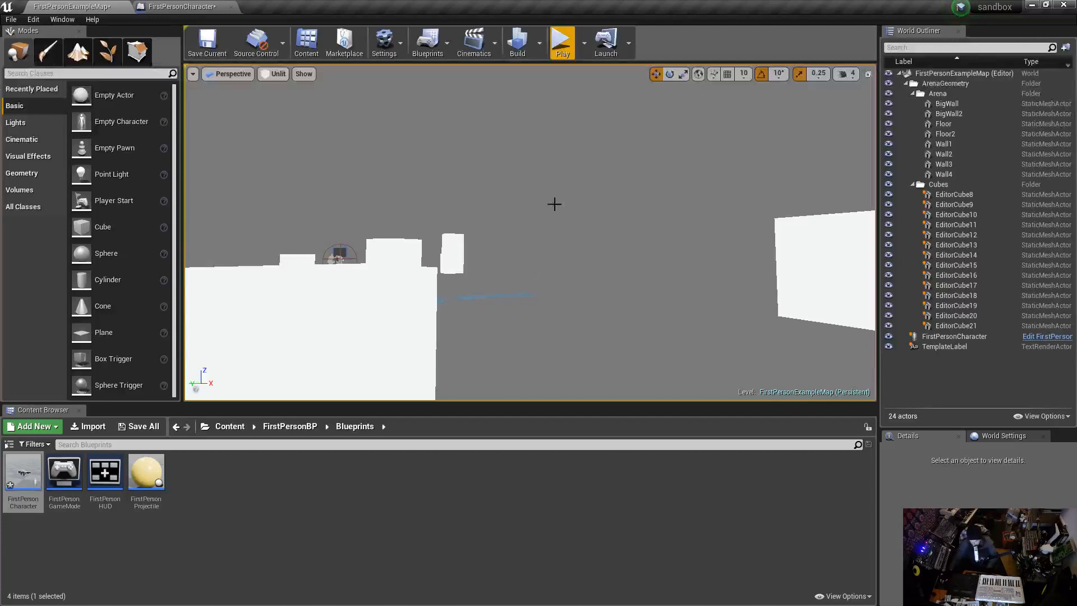
pyautogui.click(561, 42)
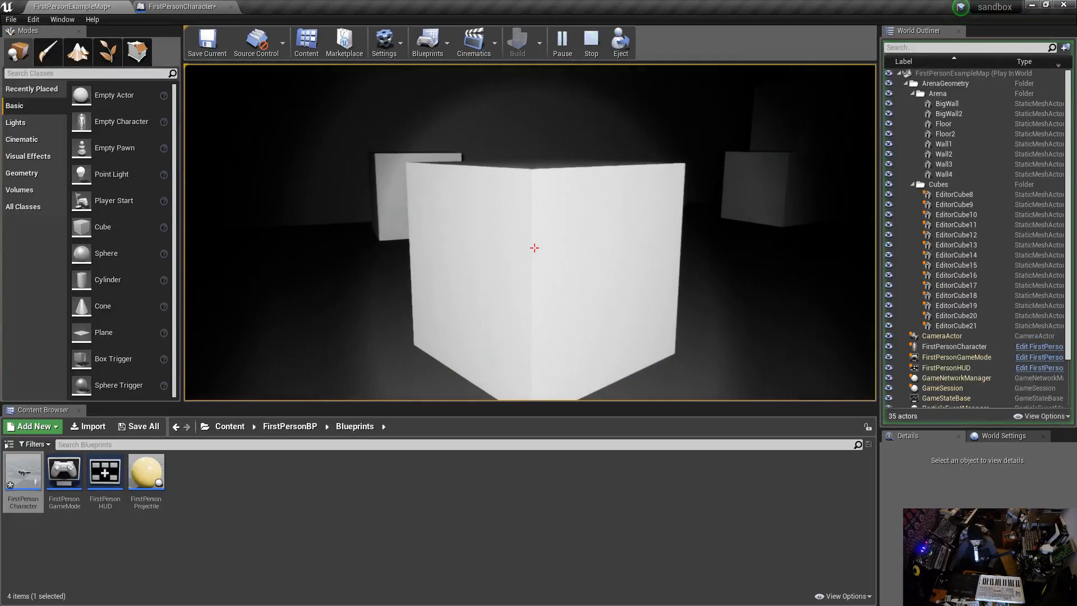
pyautogui.click(589, 43)
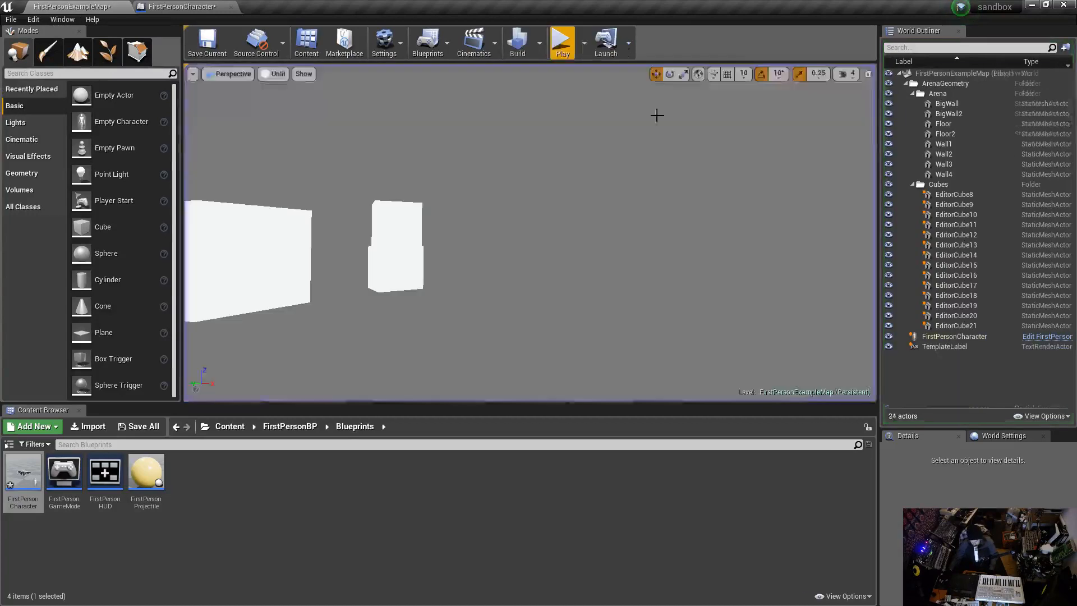
pyautogui.click(182, 7)
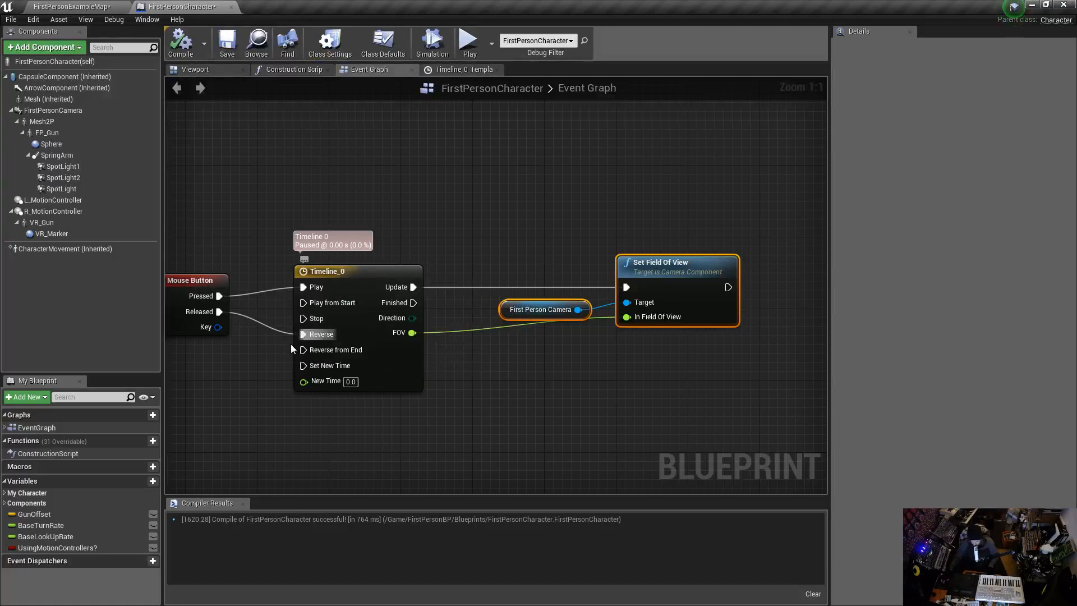
# Step: Shorten Timeline_0 to 0.50 s with Use Last Keyframe, end key near 0.48, then compile and save
pyautogui.click(326, 271)
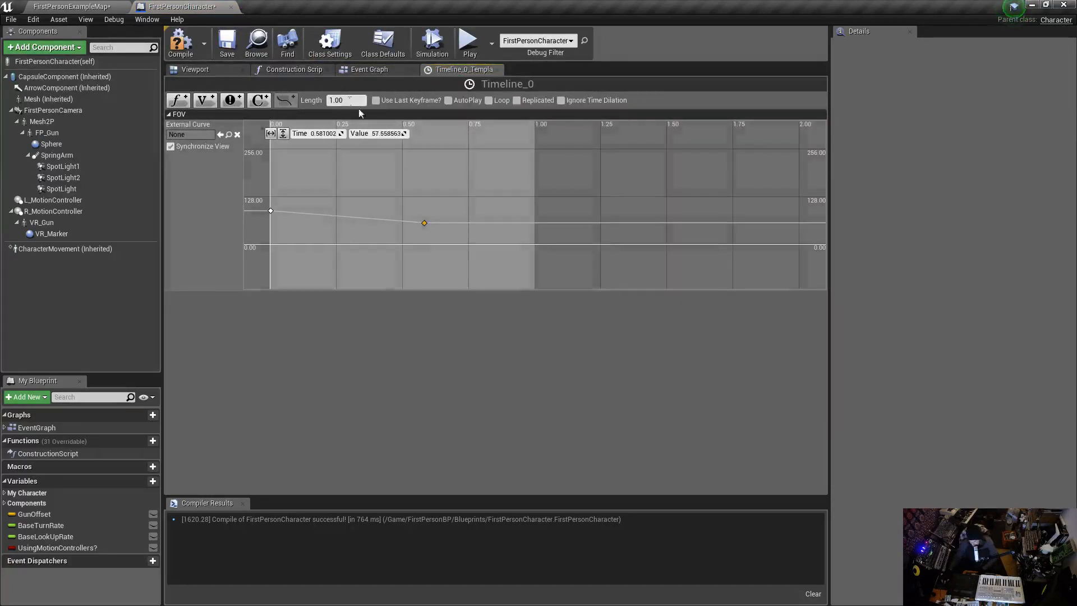
pyautogui.click(336, 100)
pyautogui.write('0.5')
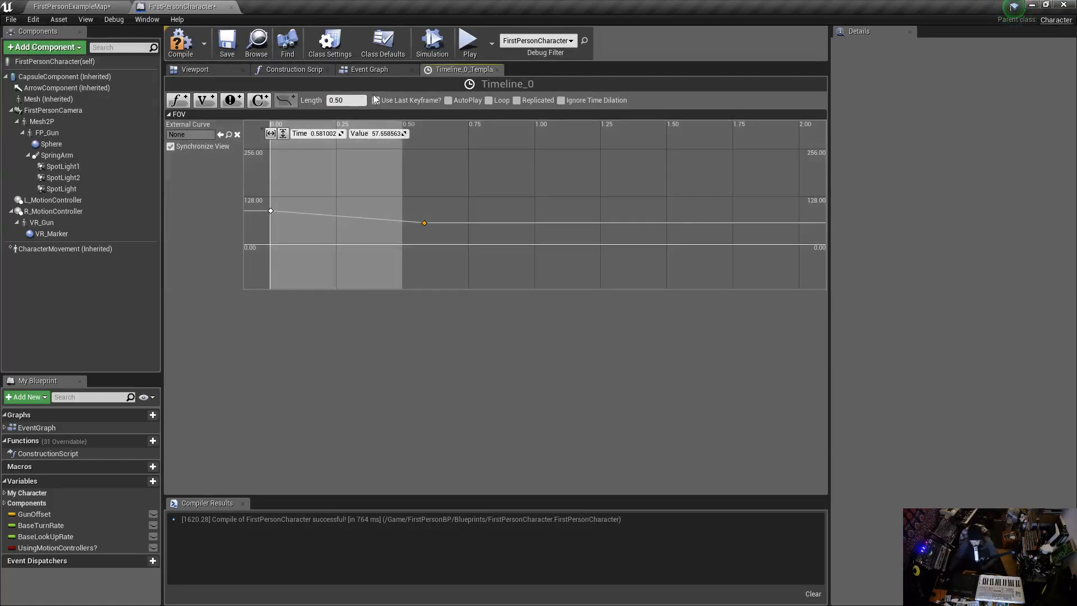
pyautogui.moveTo(424, 222); pyautogui.dragTo(397, 226)
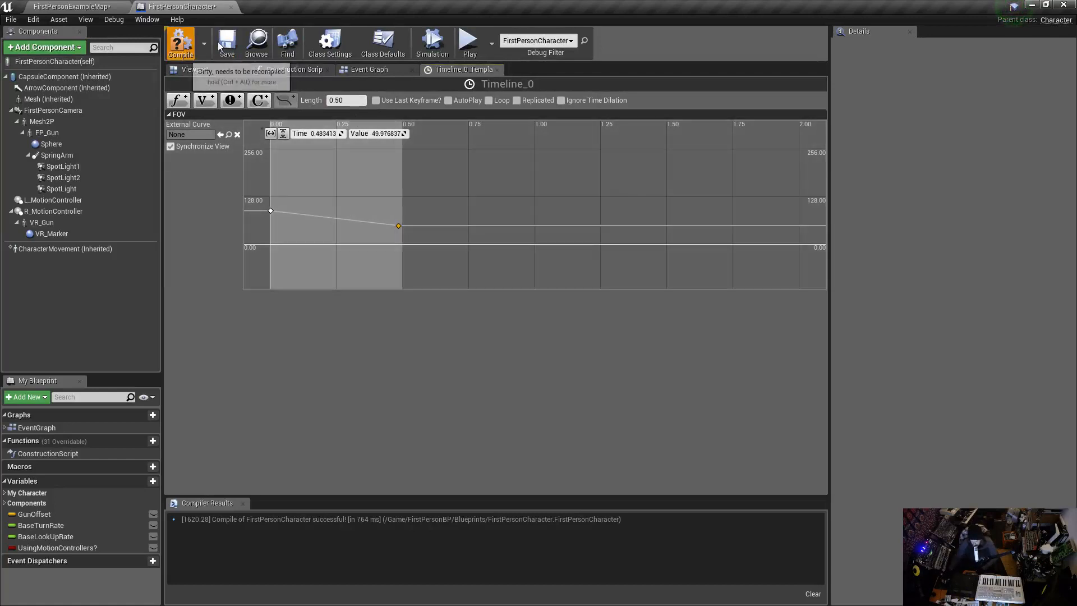
pyautogui.click(181, 43)
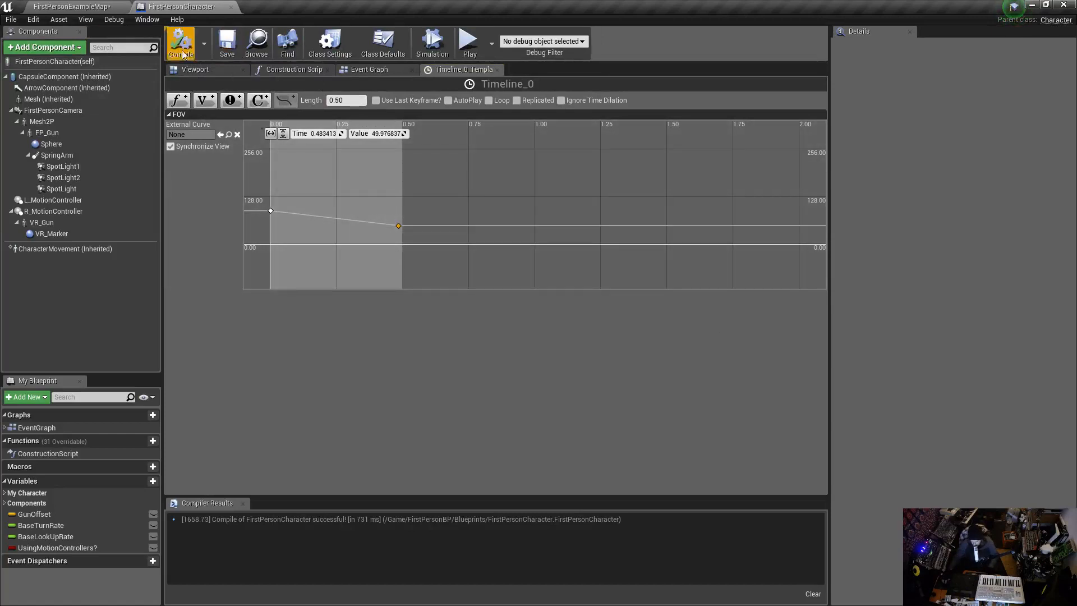
pyautogui.click(469, 42)
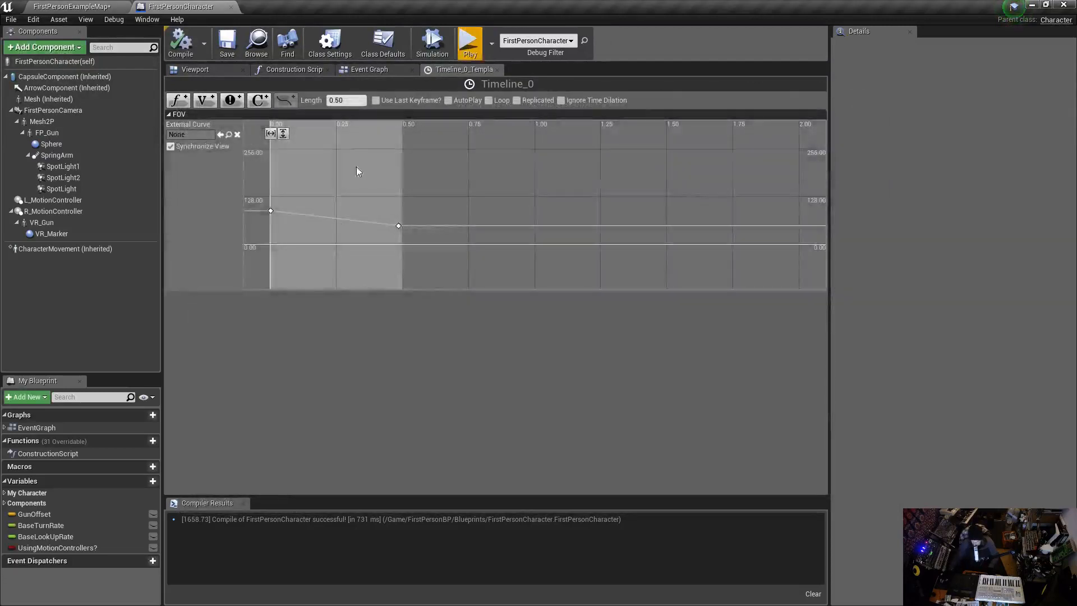
# Step: Wrap the zoom nodes in a comment box titled 'right mouse zoom' in the event graph
pyautogui.click(369, 69)
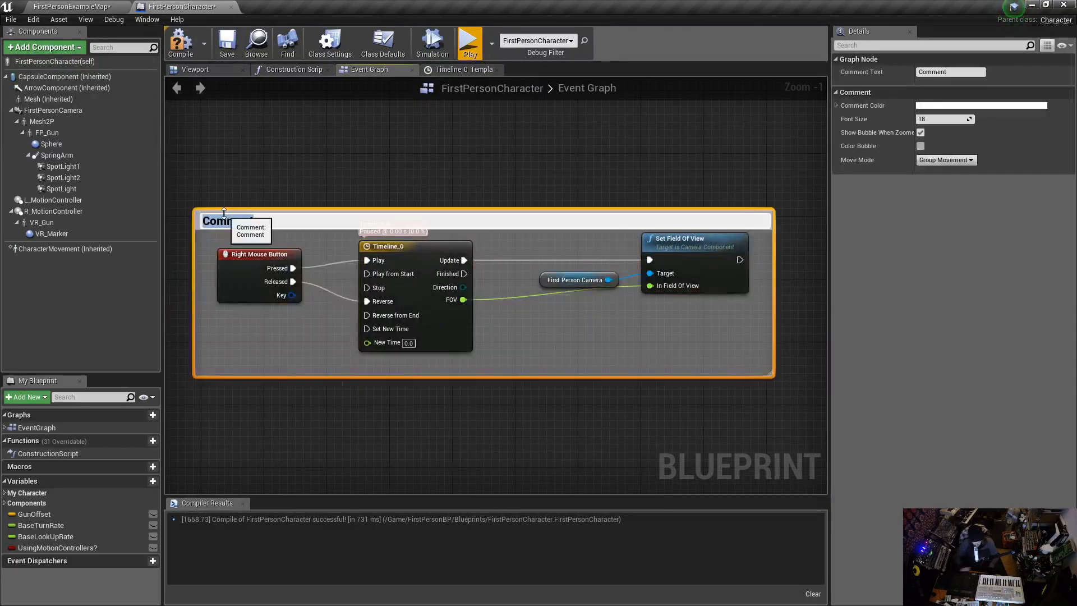
pyautogui.write('right')
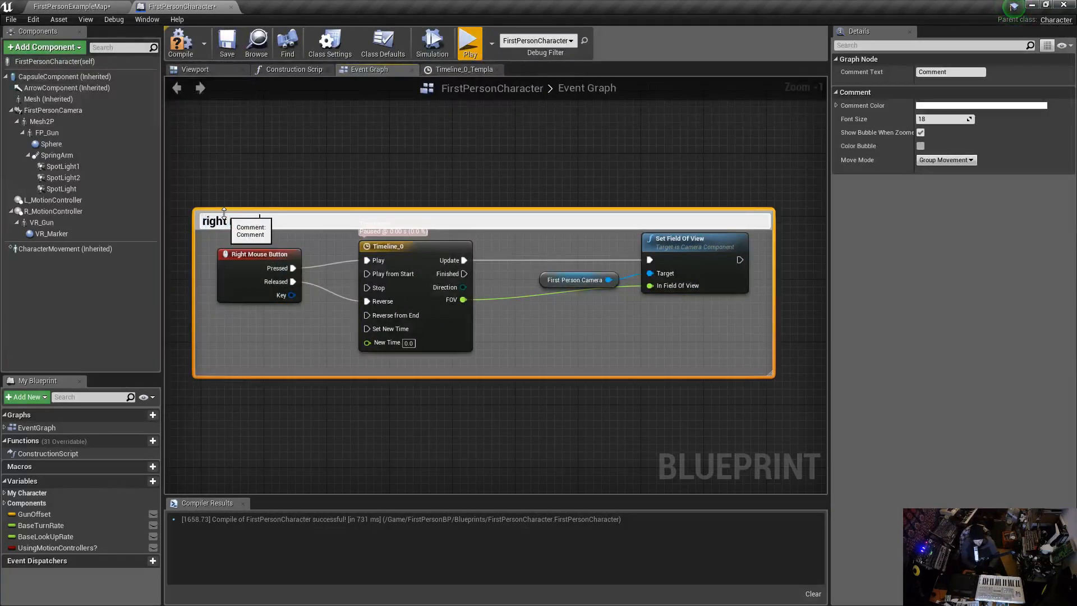
pyautogui.write('right mouse zoom')
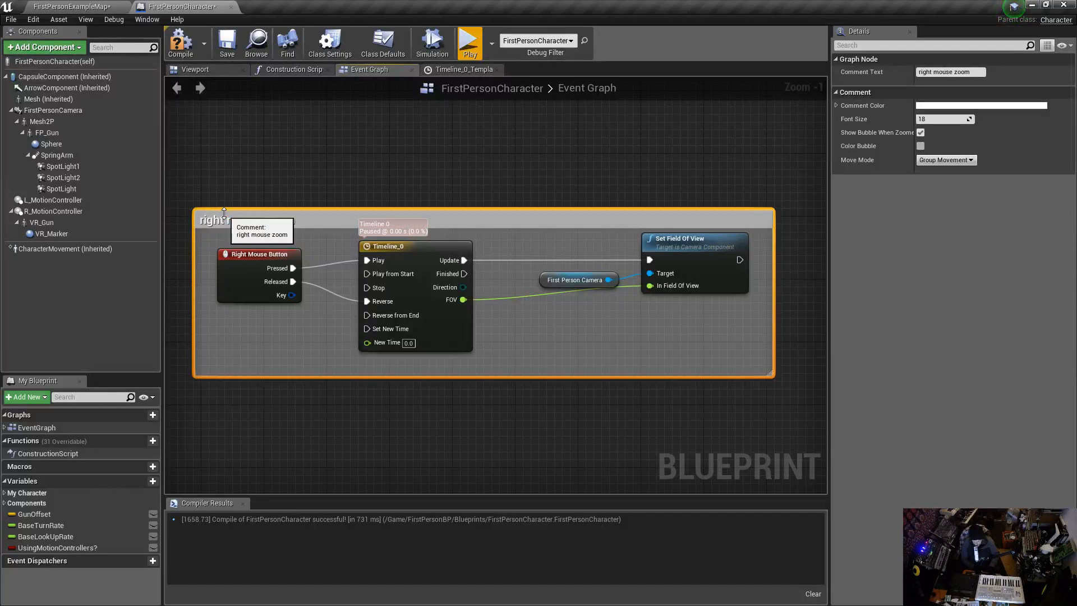
pyautogui.moveTo(461, 165)
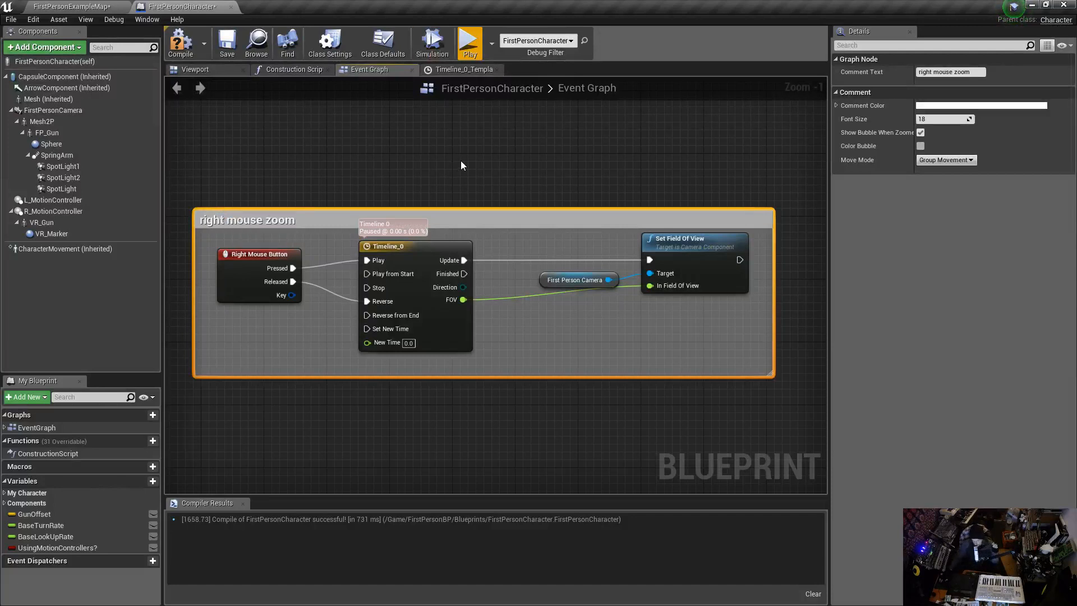
pyautogui.moveTo(605, 297)
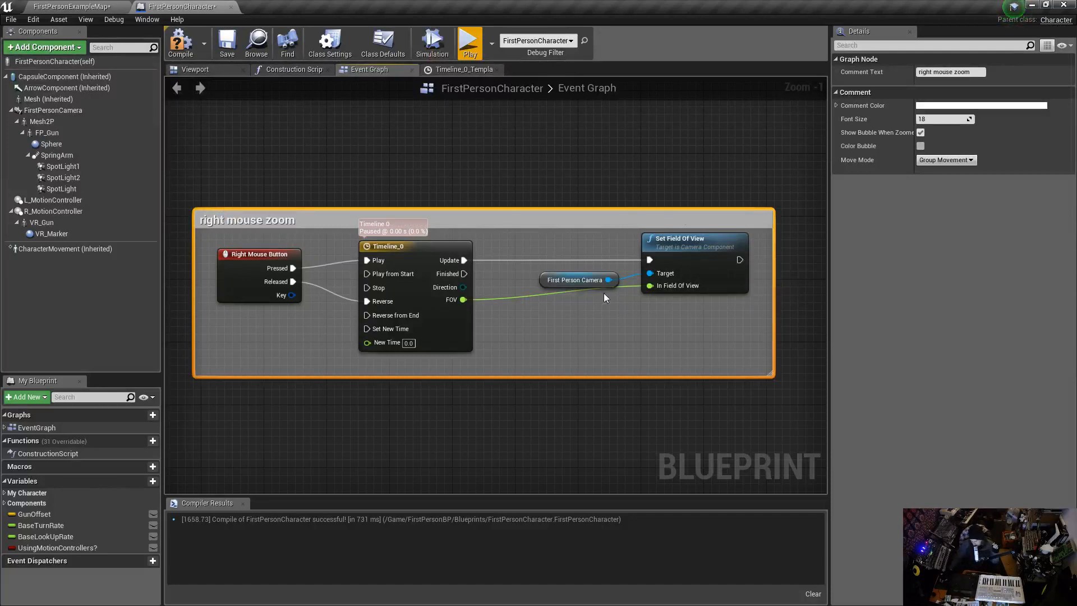